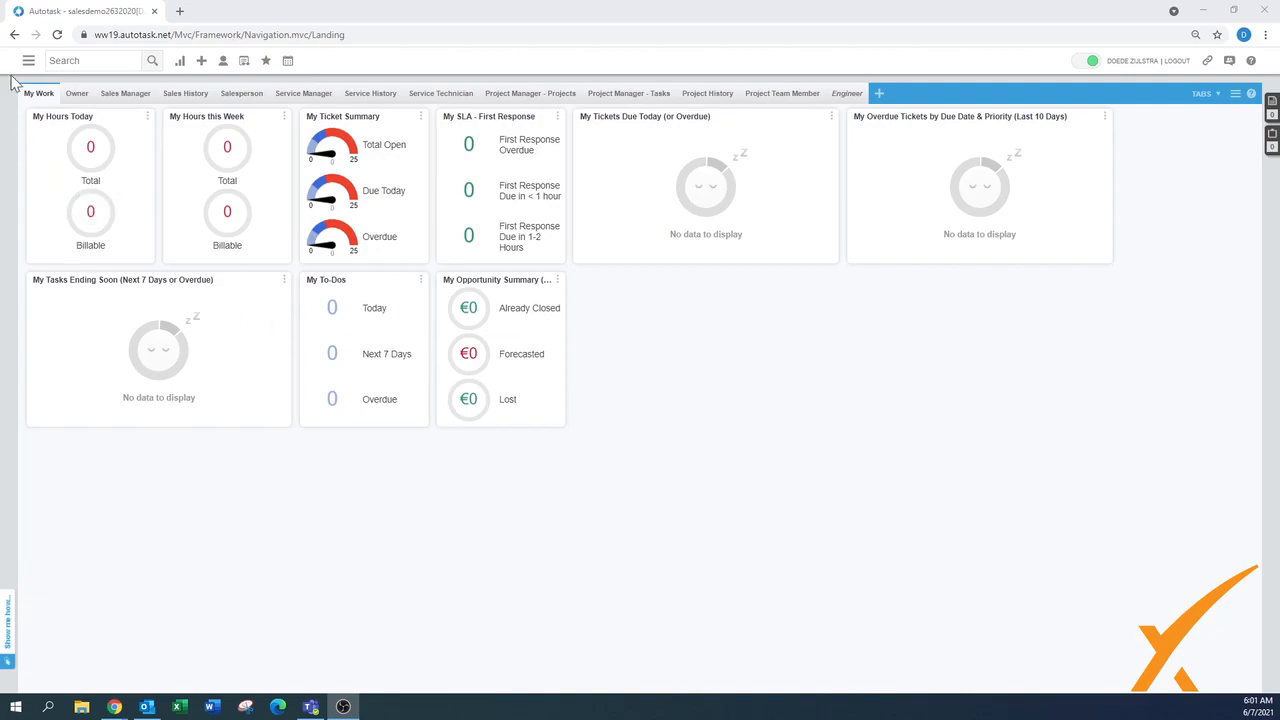
- Go to Contracts > Invoicing / Items to Invoice from the main menu
left_click(28, 60)
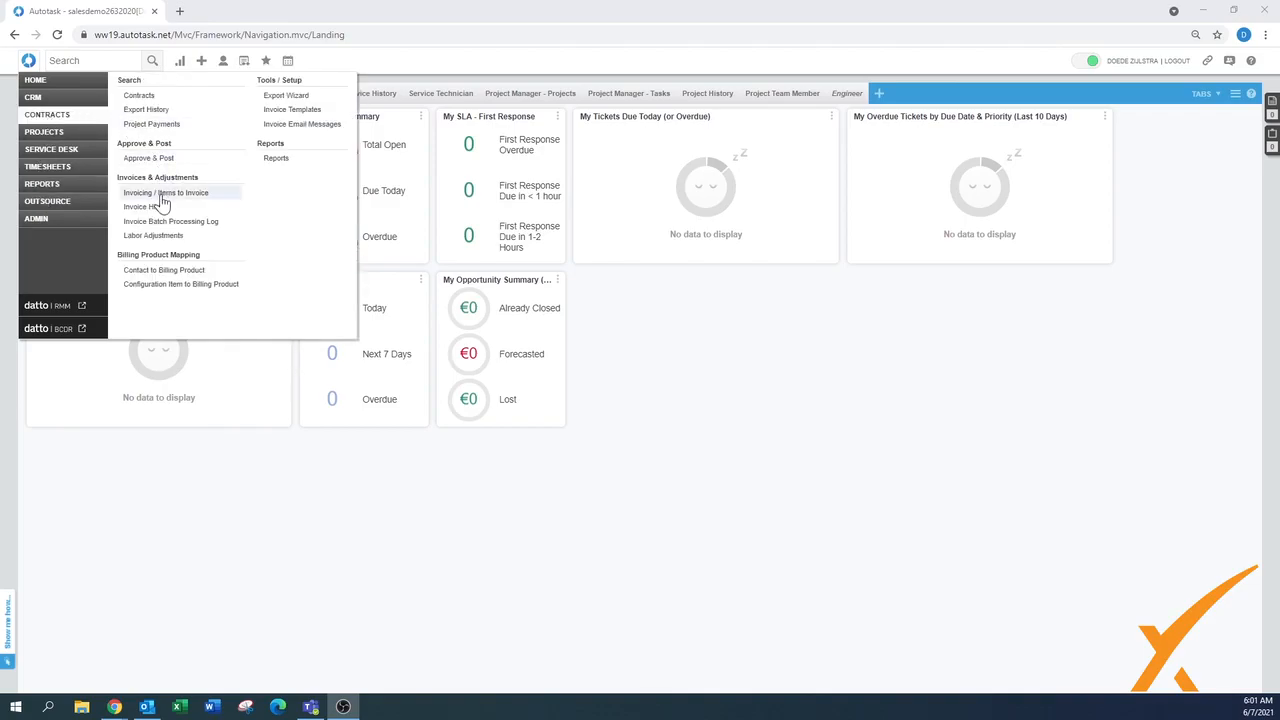
left_click(166, 192)
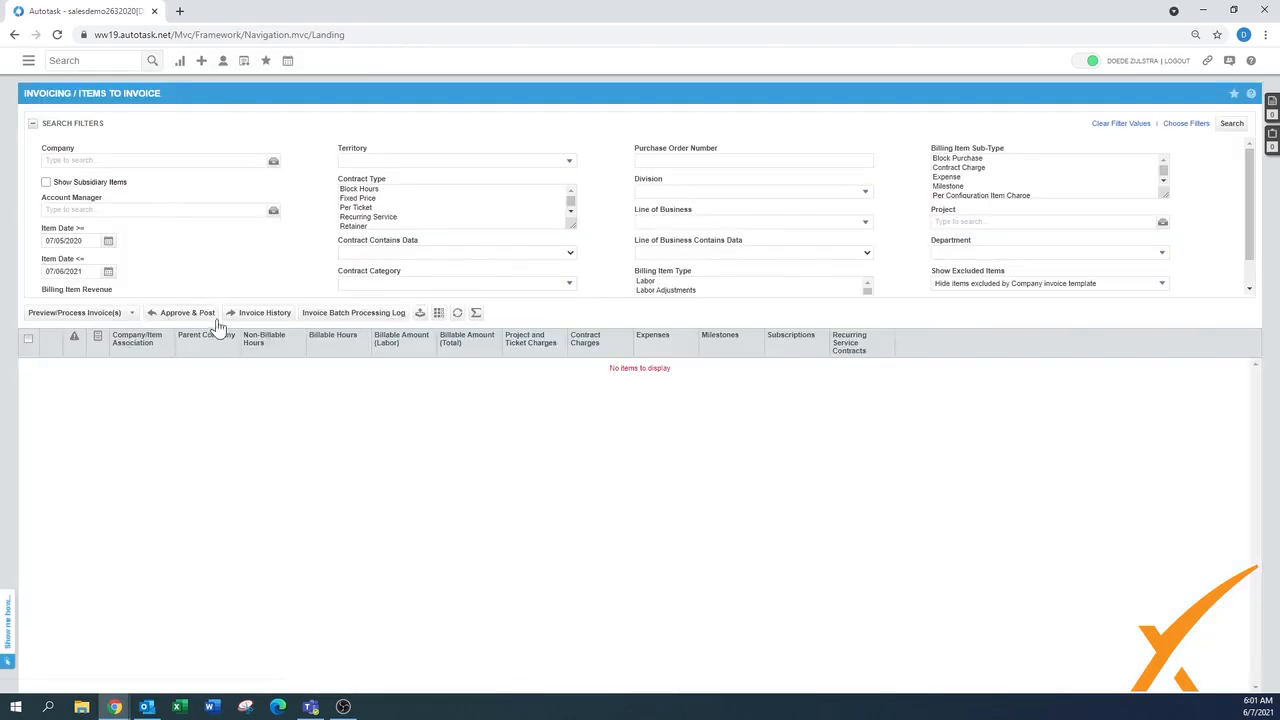
mouse_move(218, 328)
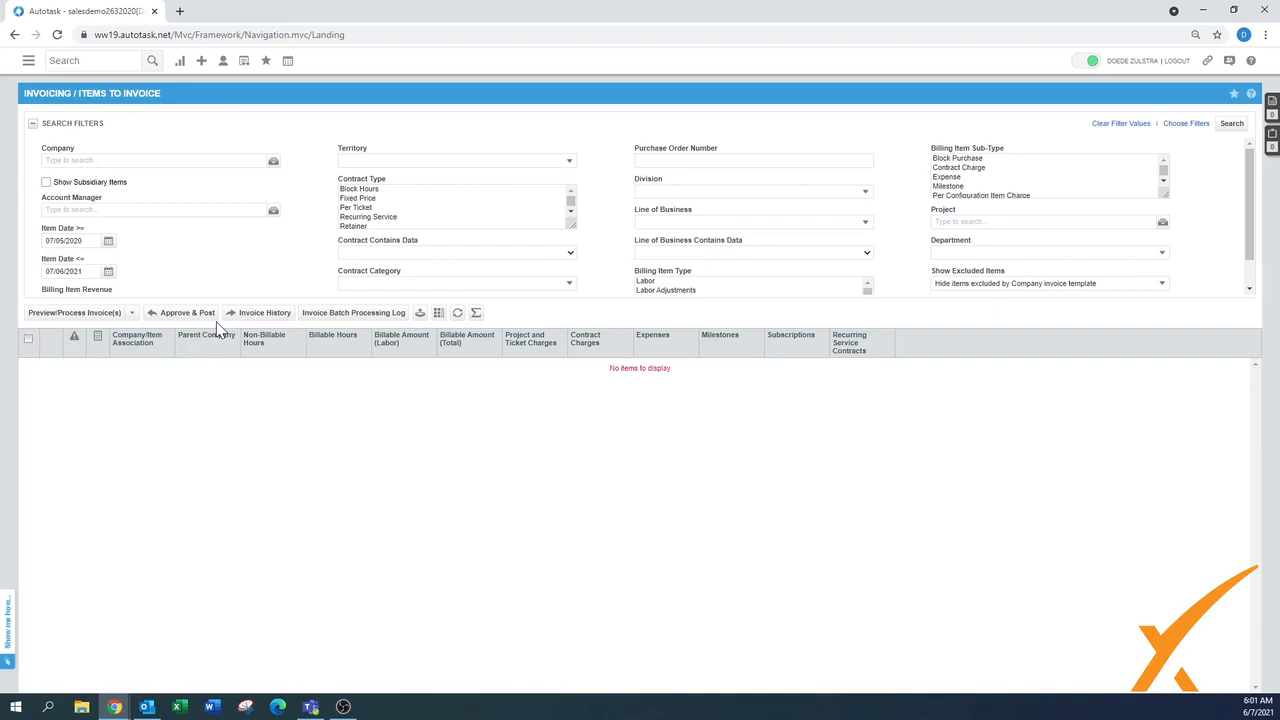
mouse_move(175, 290)
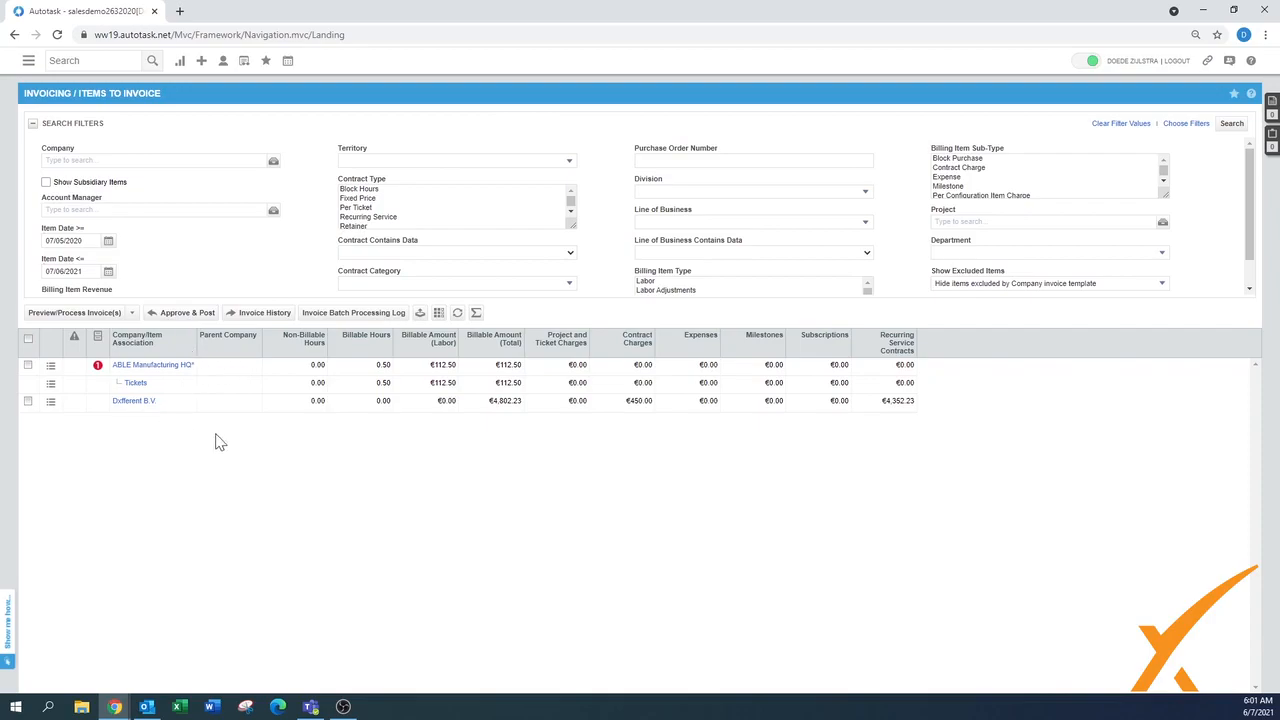
mouse_move(367, 372)
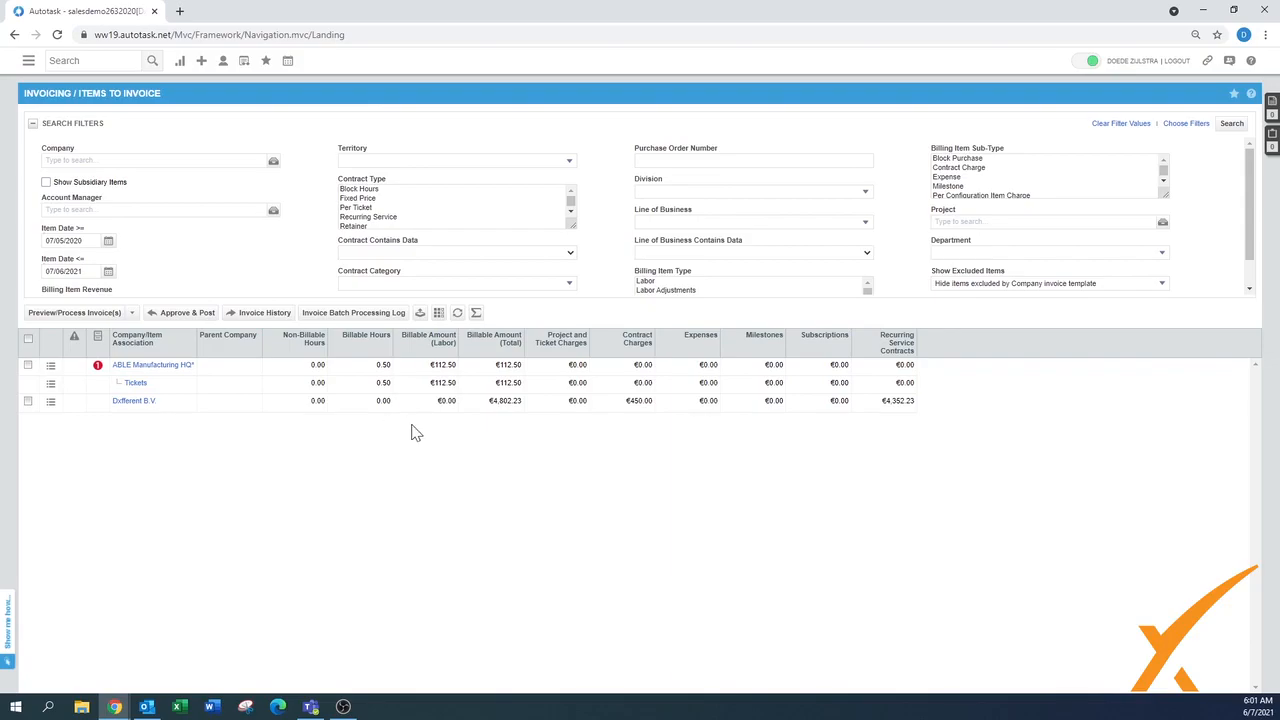
mouse_move(28, 365)
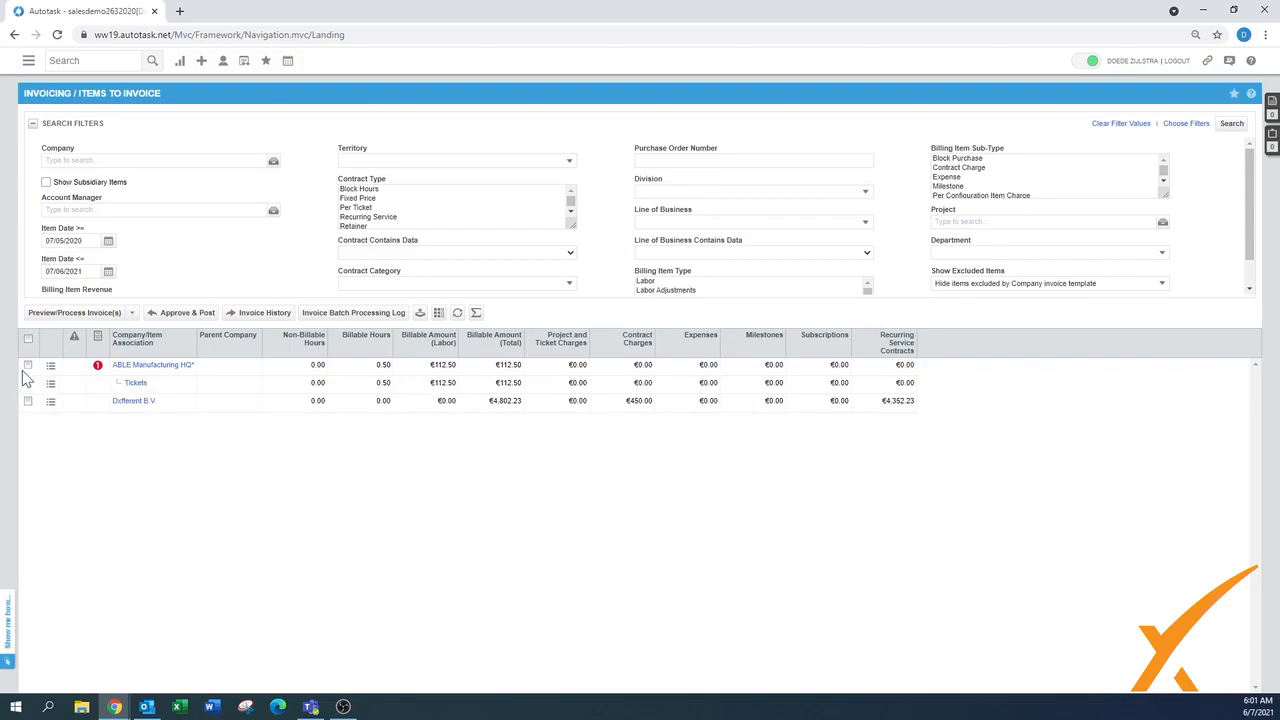
- Select the ABLE Manufacturing HQ* row for invoice processing
left_click(28, 364)
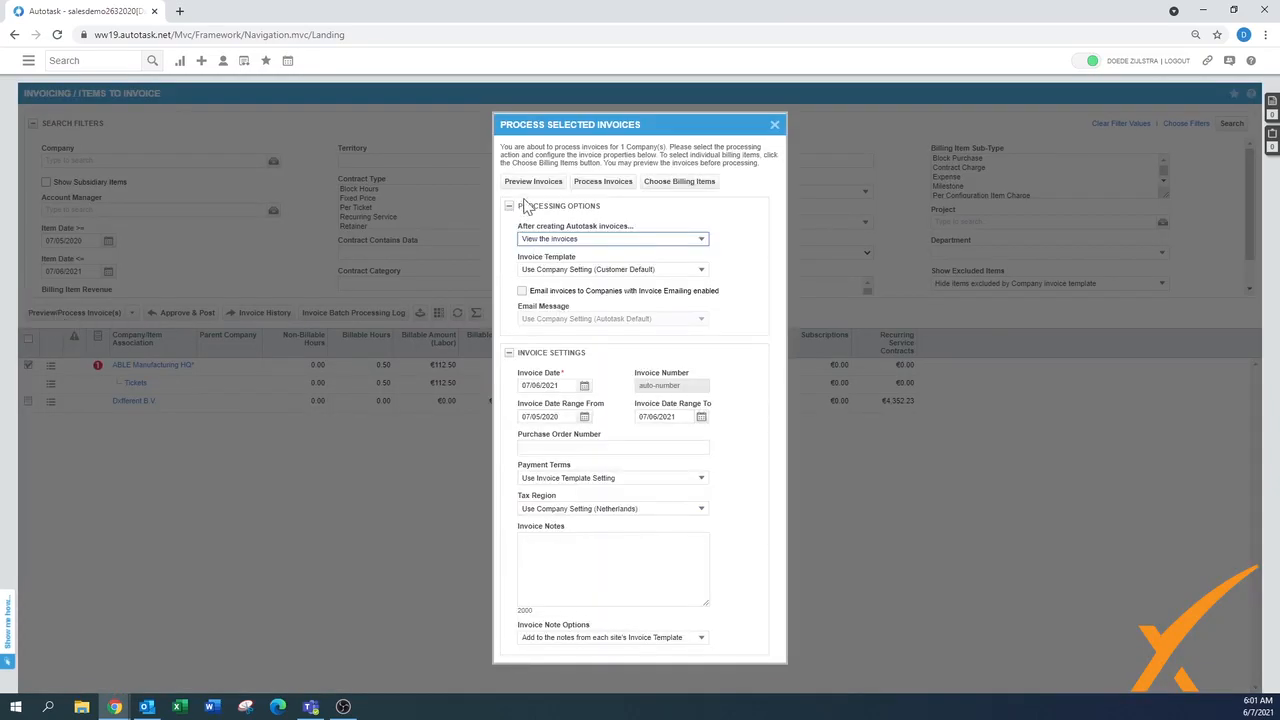
- Preview ABLE Manufacturing HQ*'s €112.50 invoice, un-post its items, and close the dialog
left_click(533, 181)
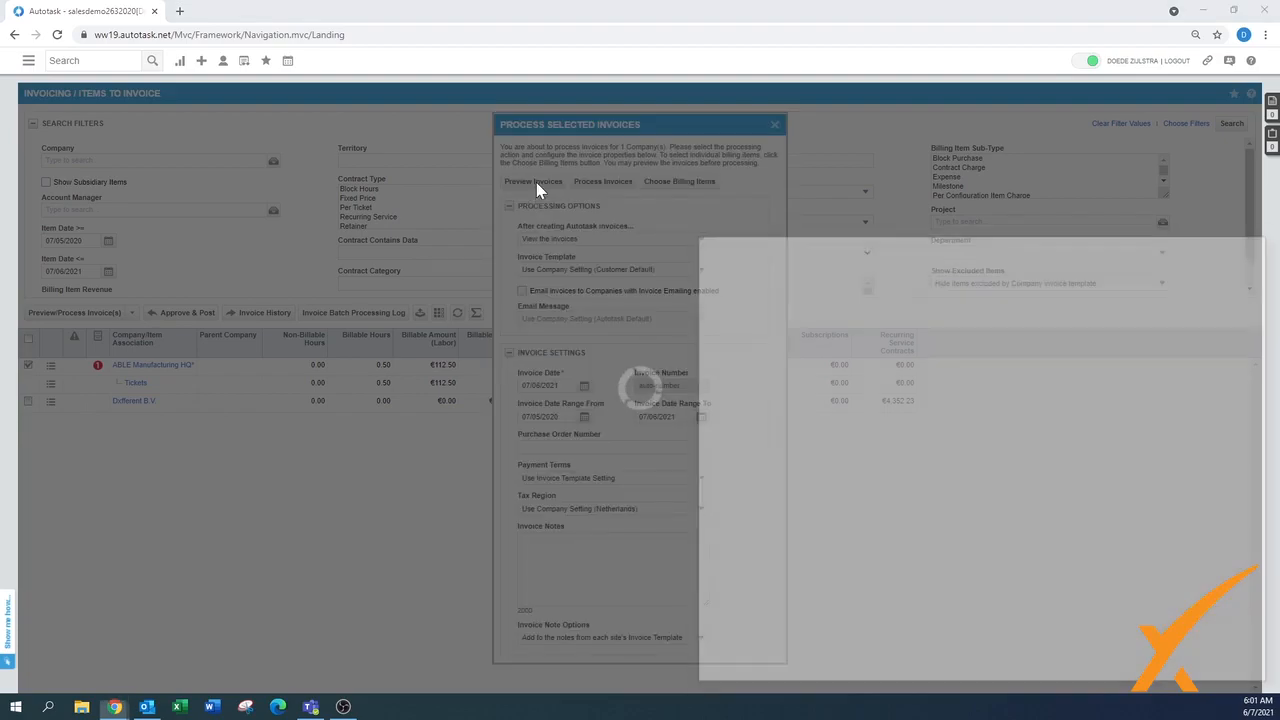
left_click(533, 181)
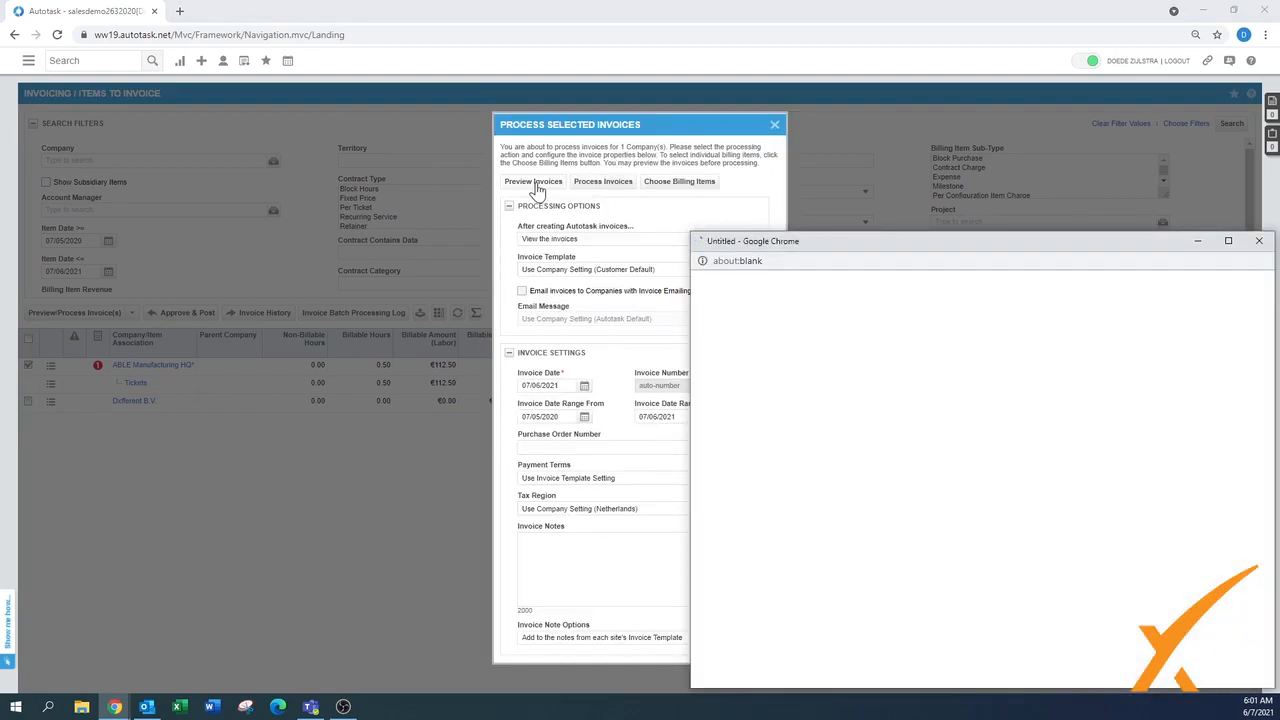
left_click(533, 181)
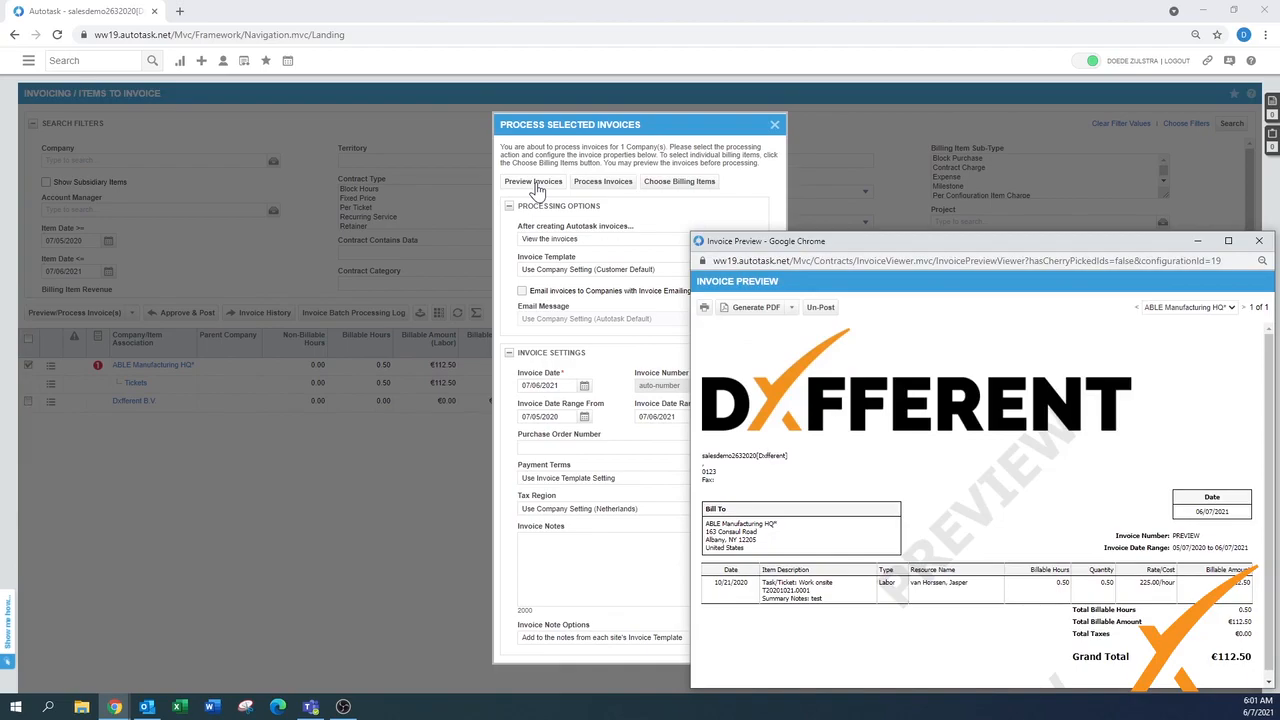
mouse_move(758, 423)
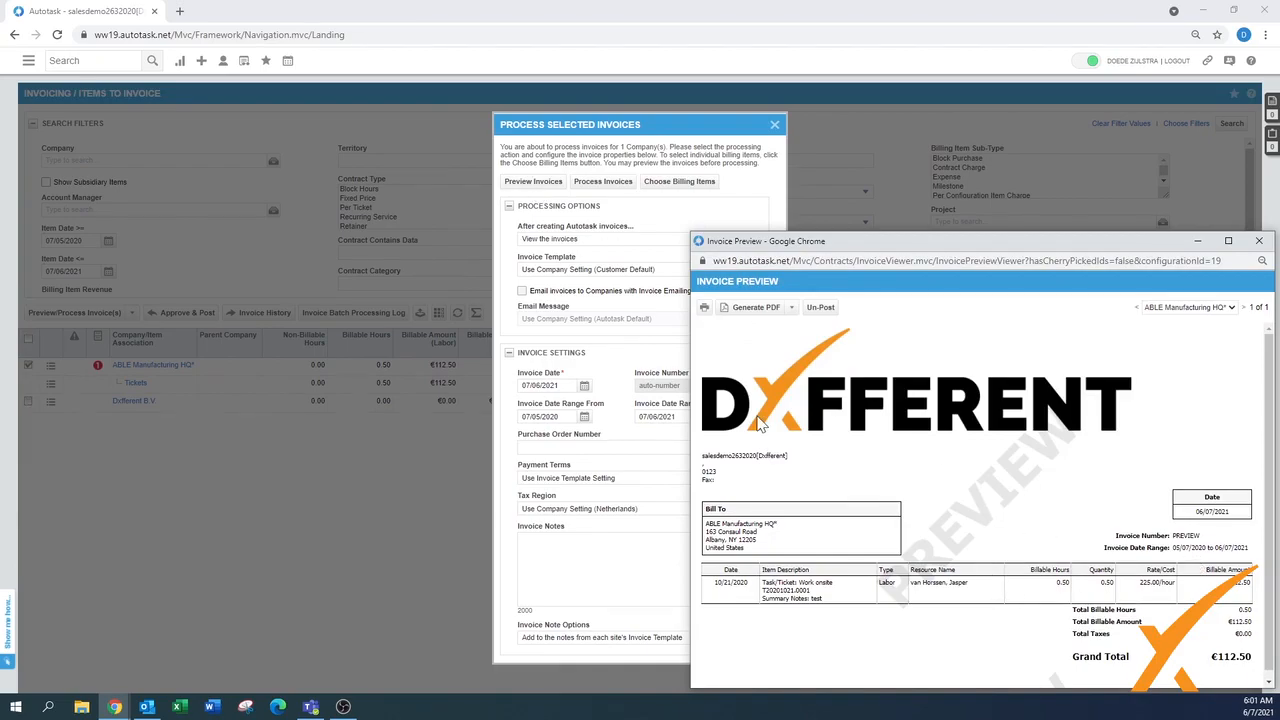
left_click(819, 307)
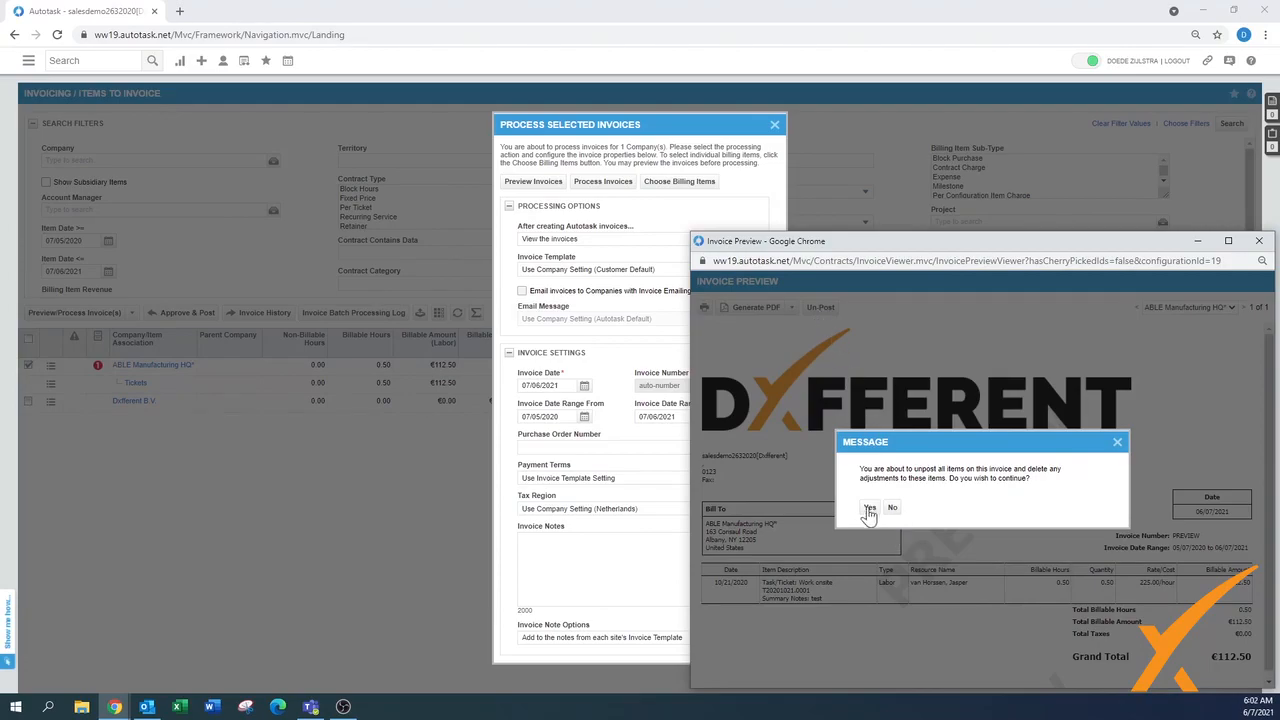
mouse_move(903, 490)
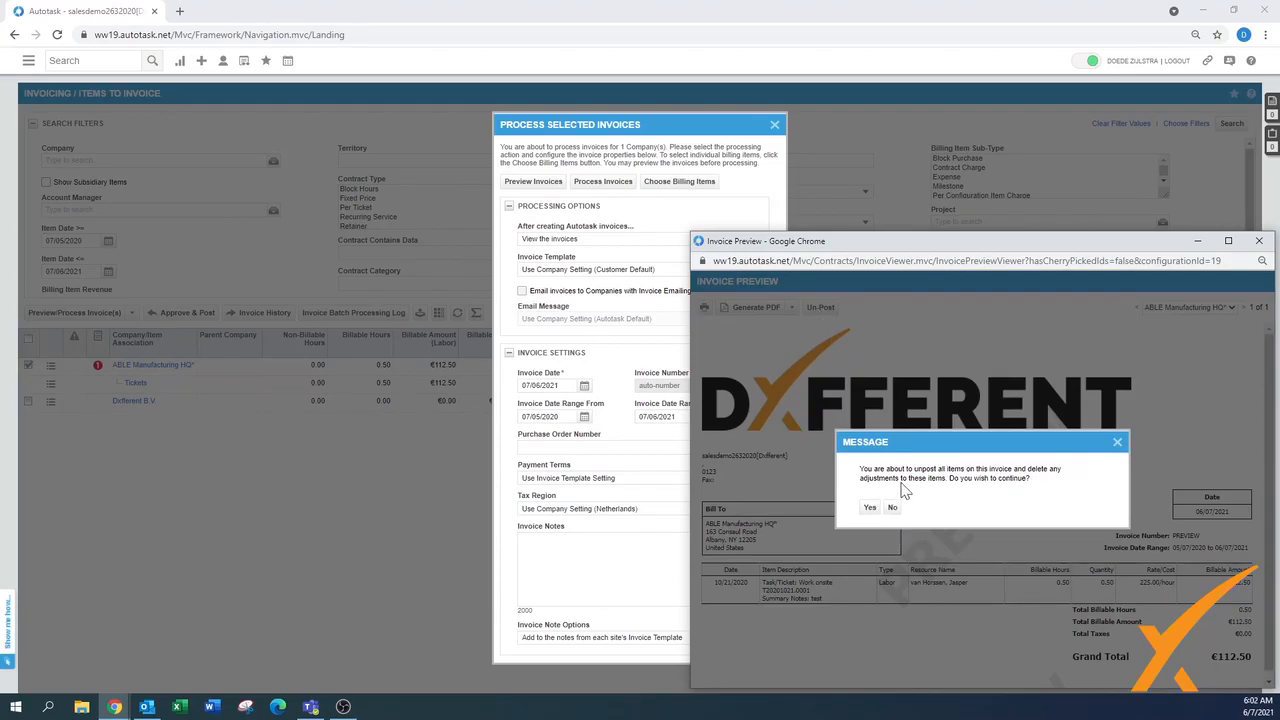
mouse_move(918, 504)
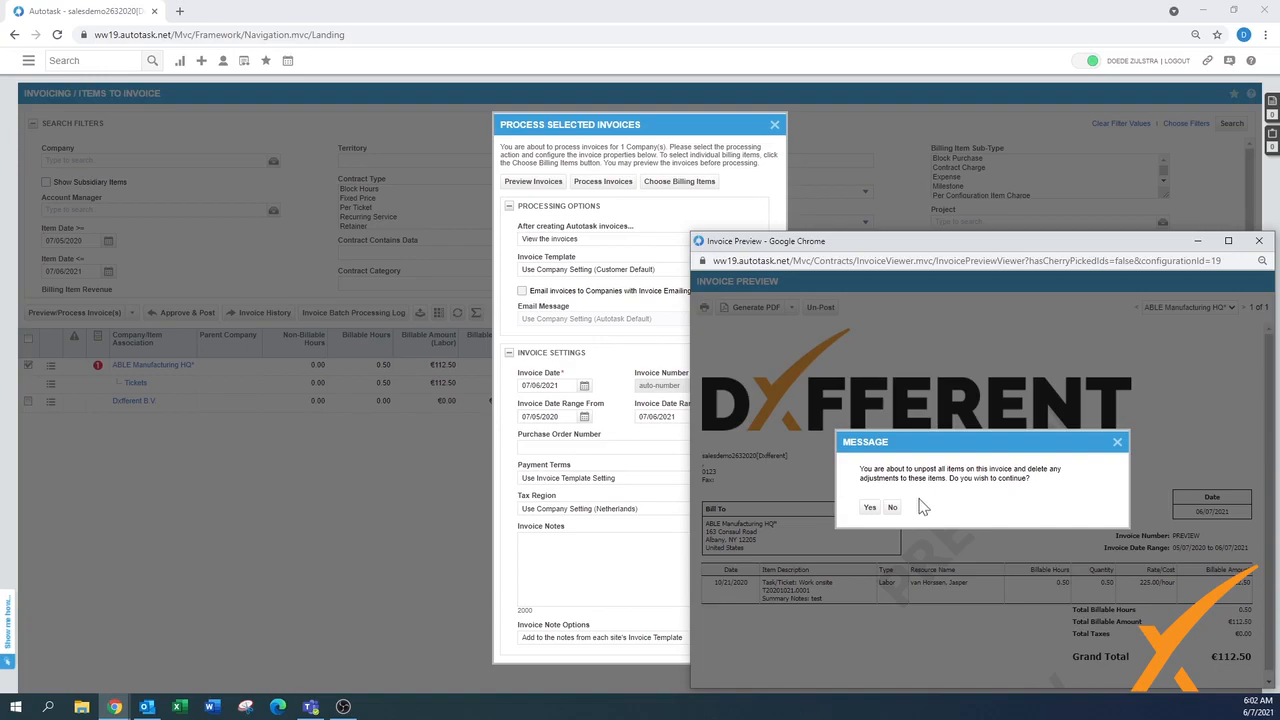
left_click(870, 507)
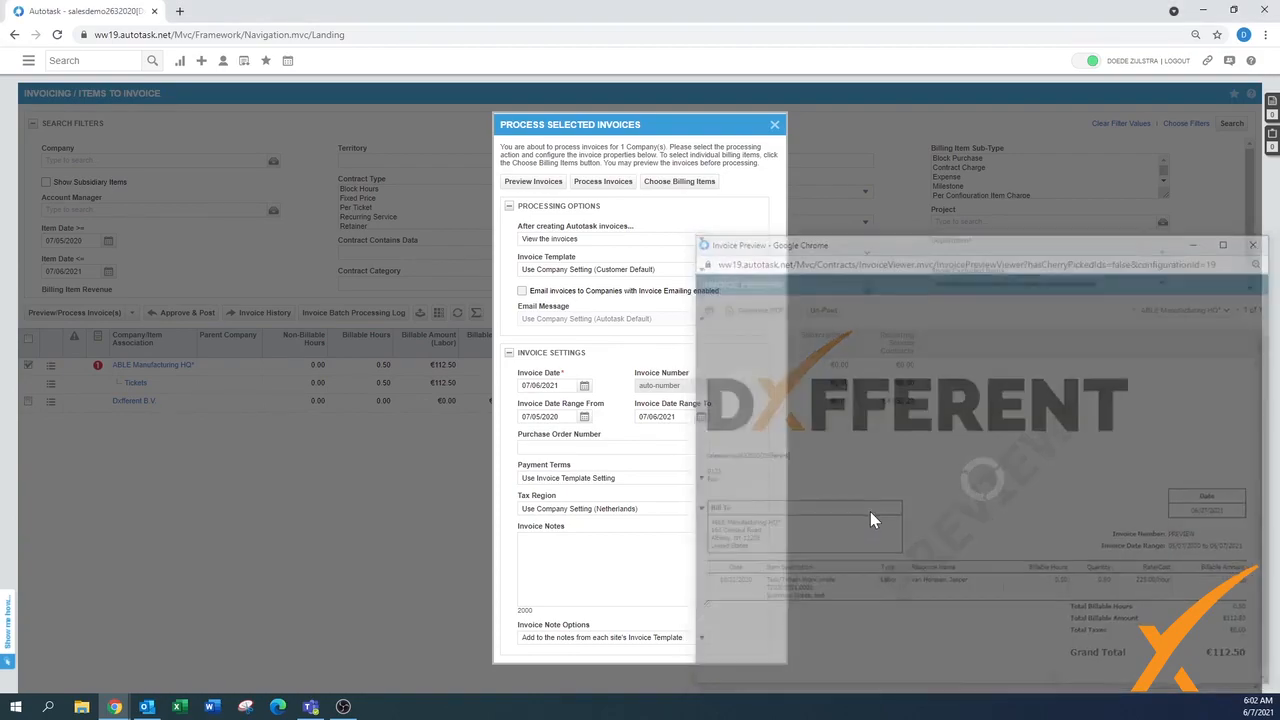
left_click(1252, 245)
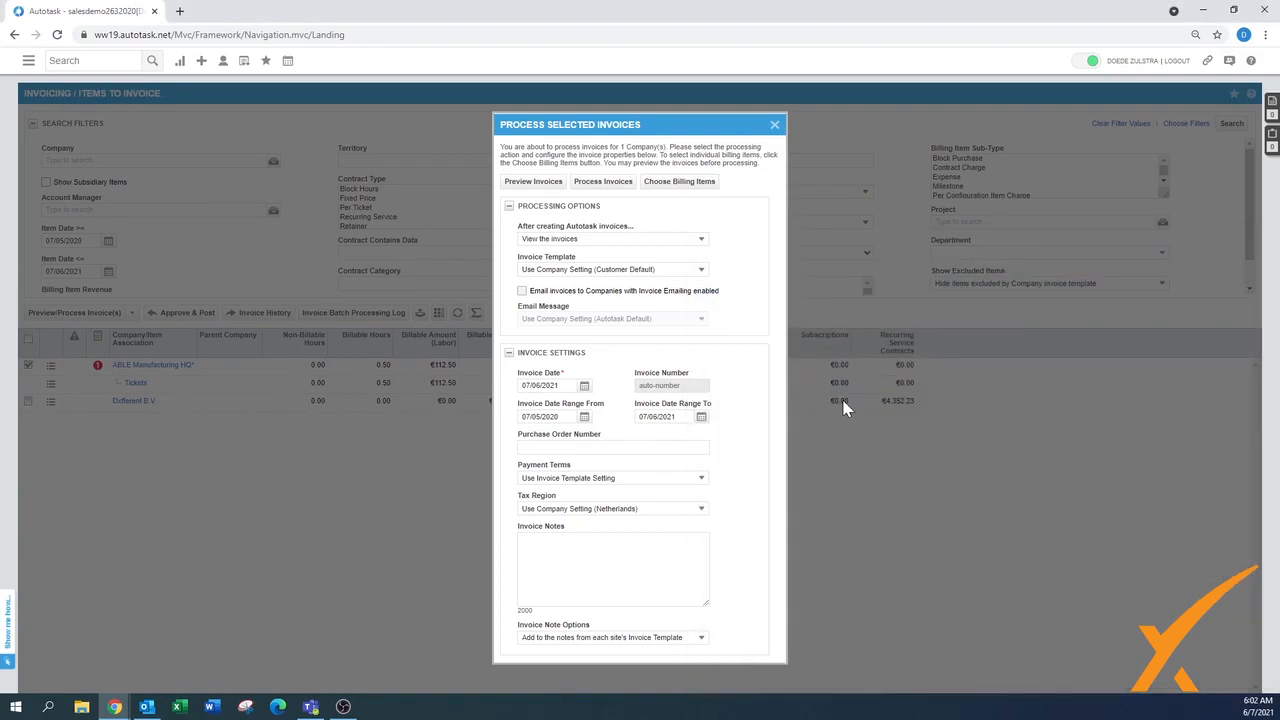
left_click(774, 124)
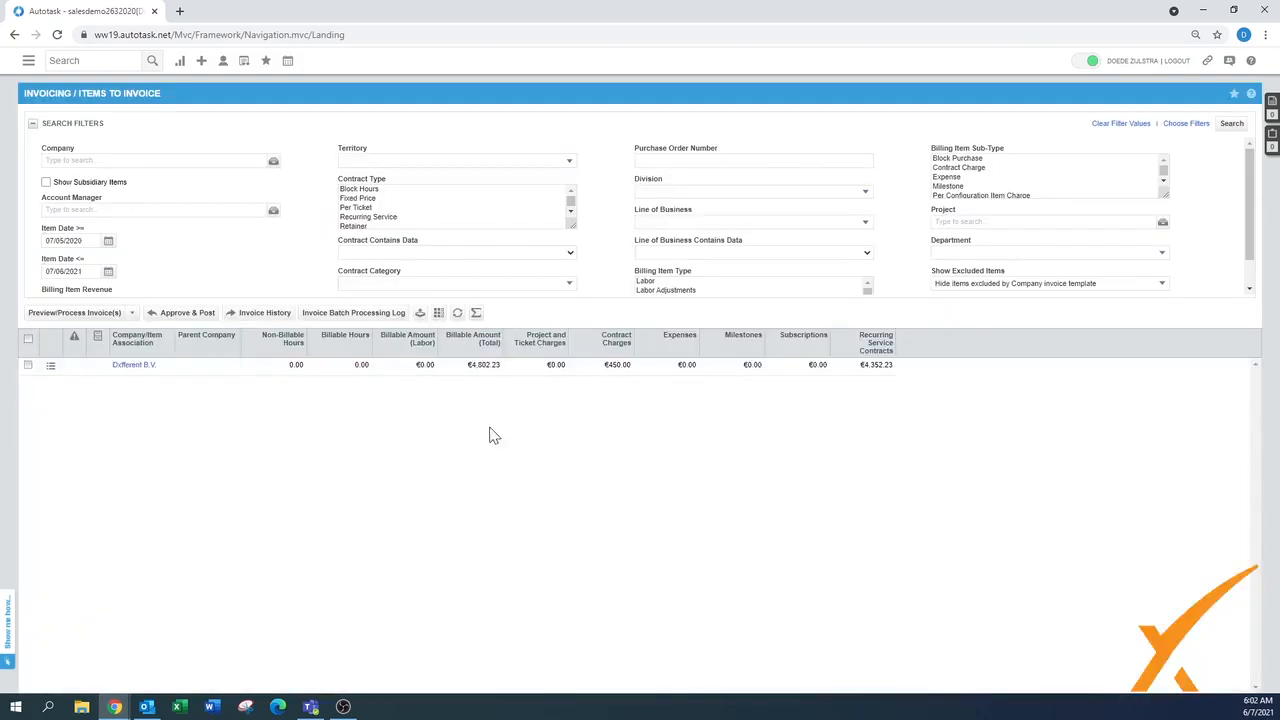
mouse_move(865, 432)
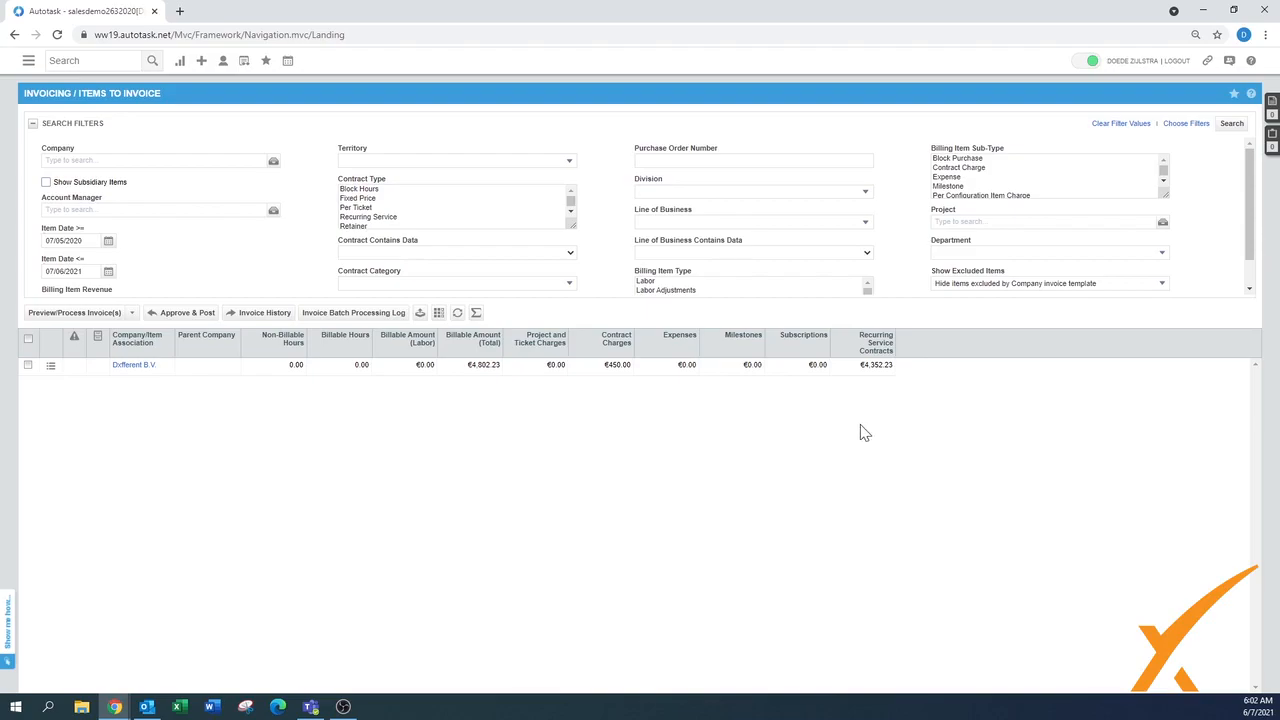
mouse_move(180, 318)
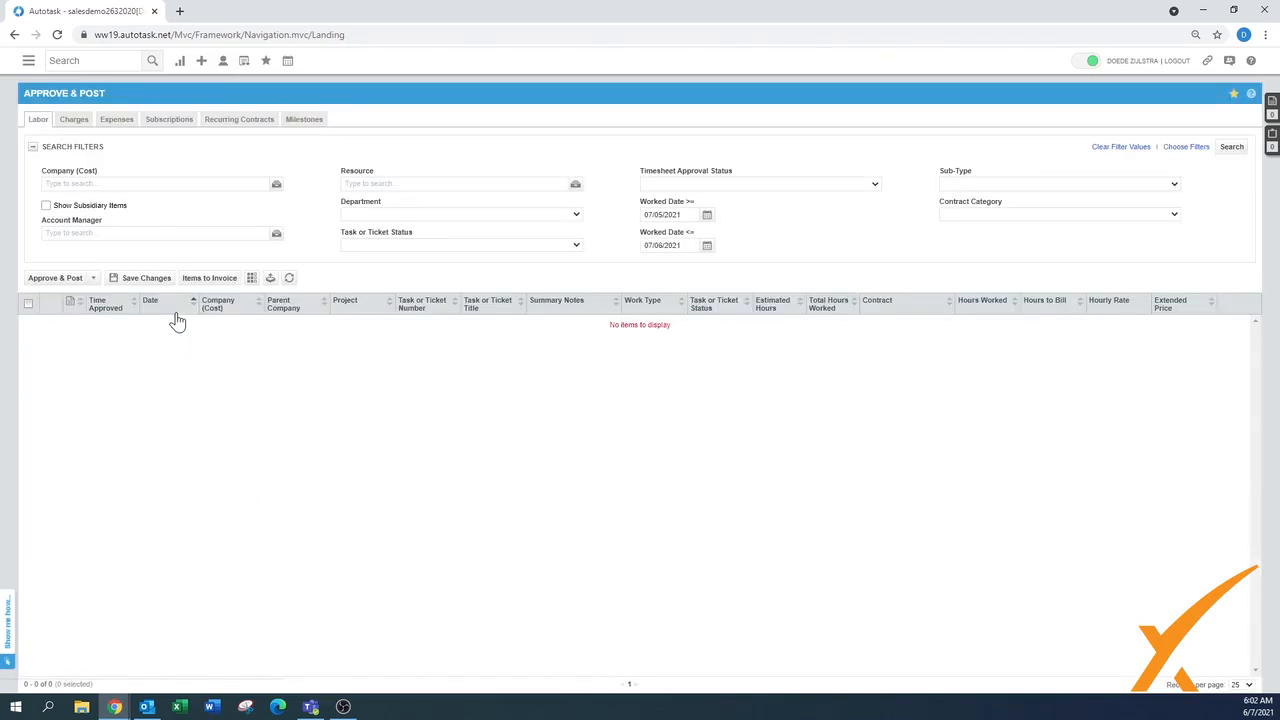
- Search the company filter for 'ab', then go to Admin settings
left_click(155, 183)
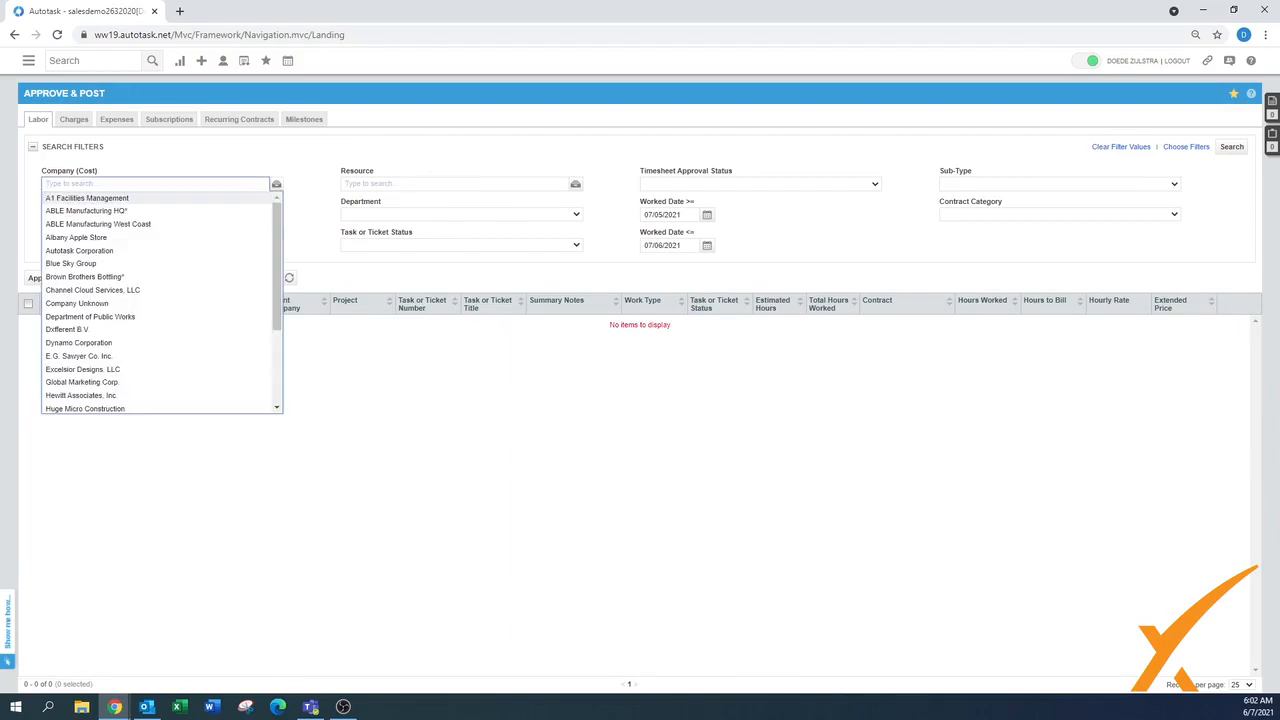
type("ab")
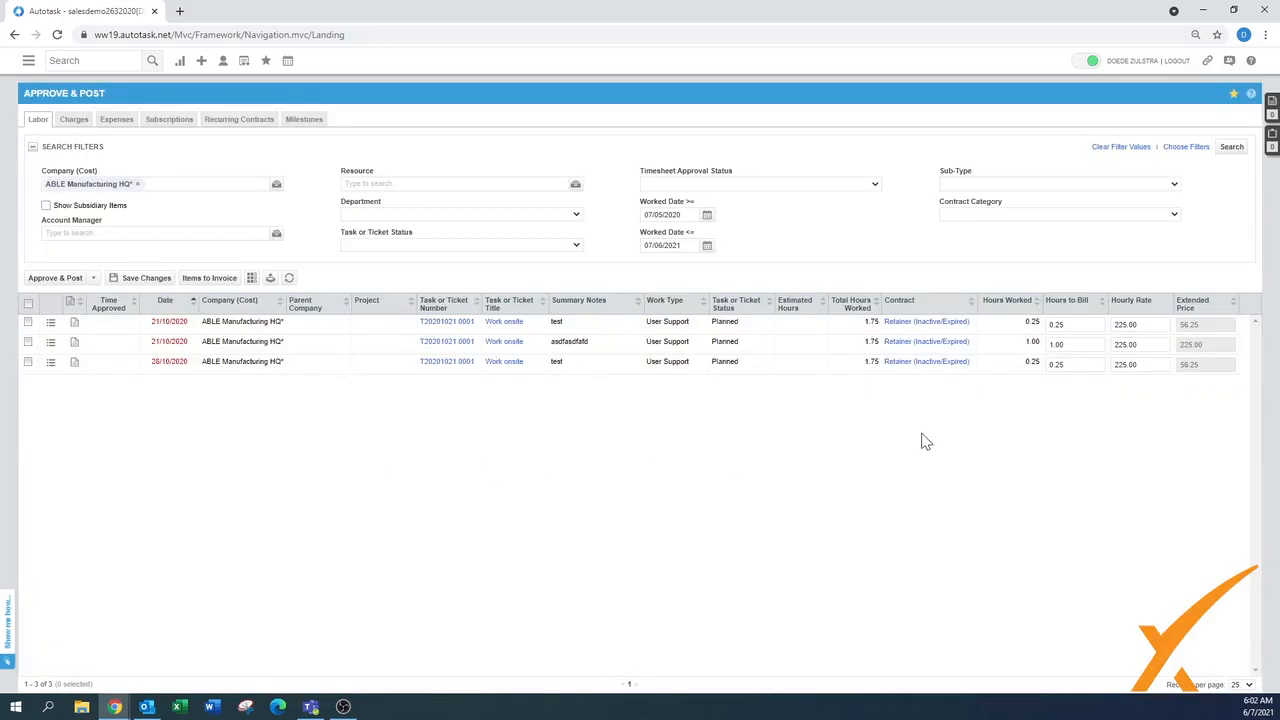
mouse_move(249, 390)
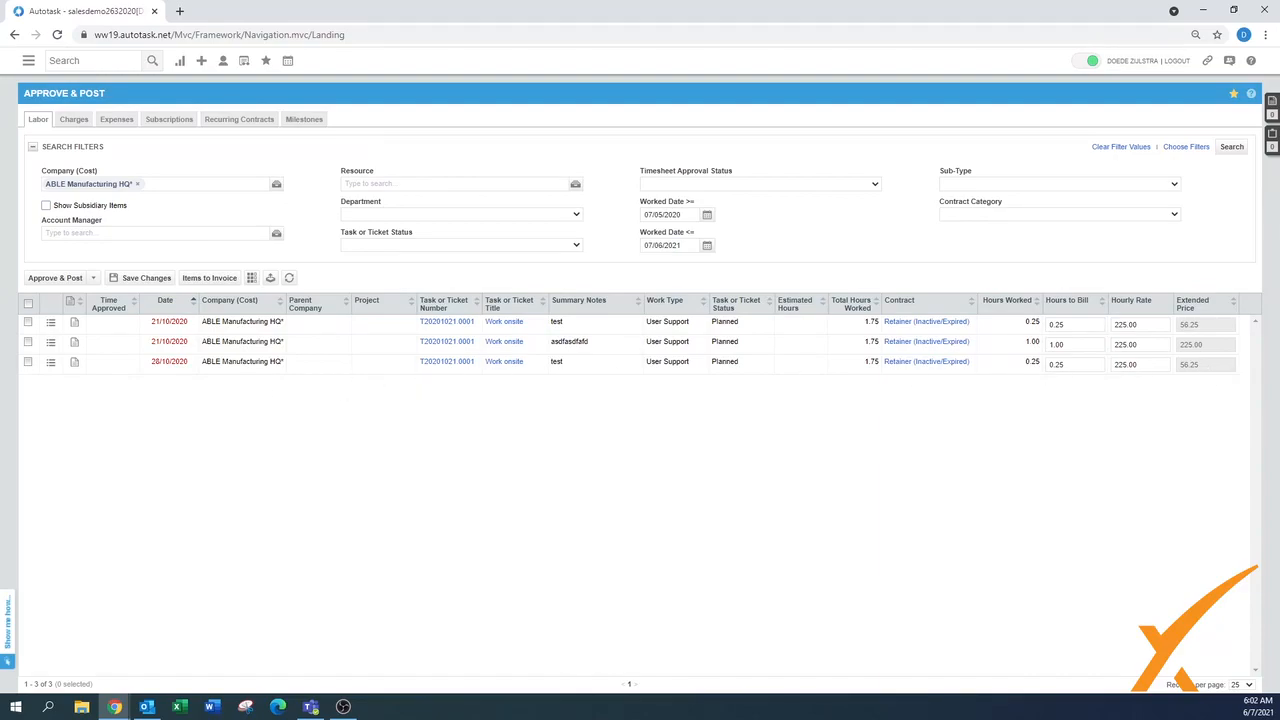
mouse_move(1070, 404)
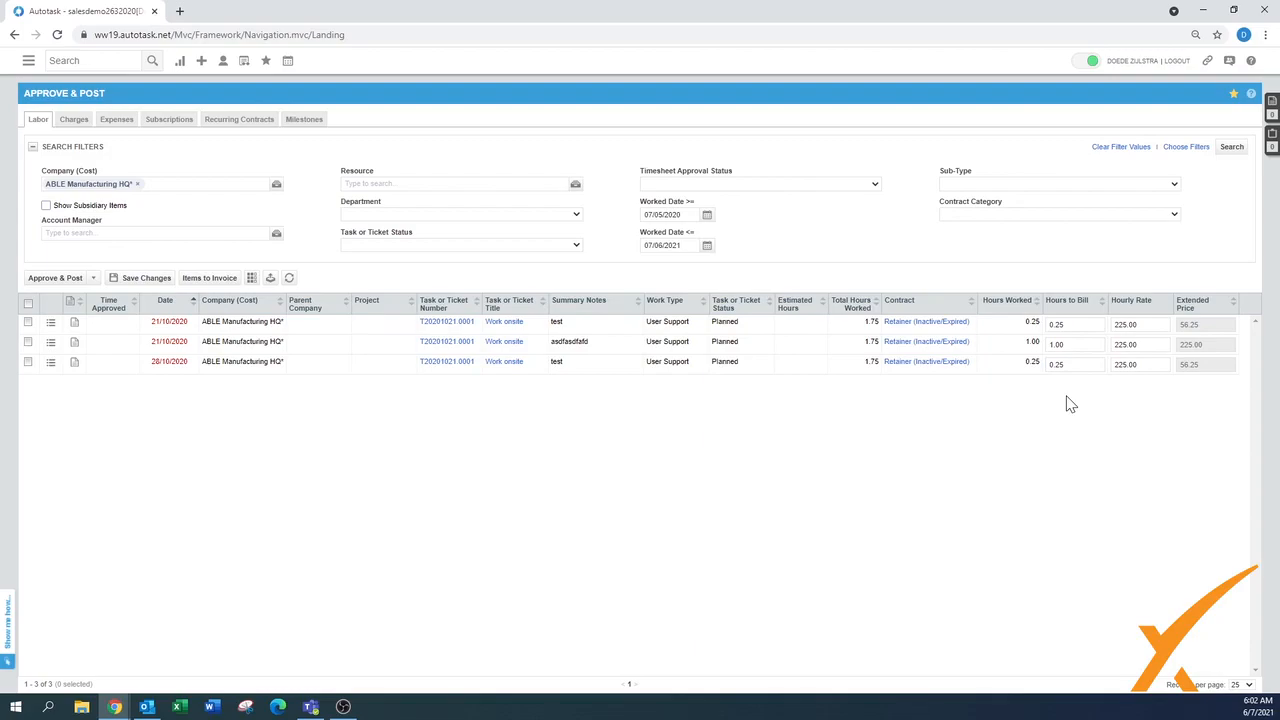
mouse_move(337, 467)
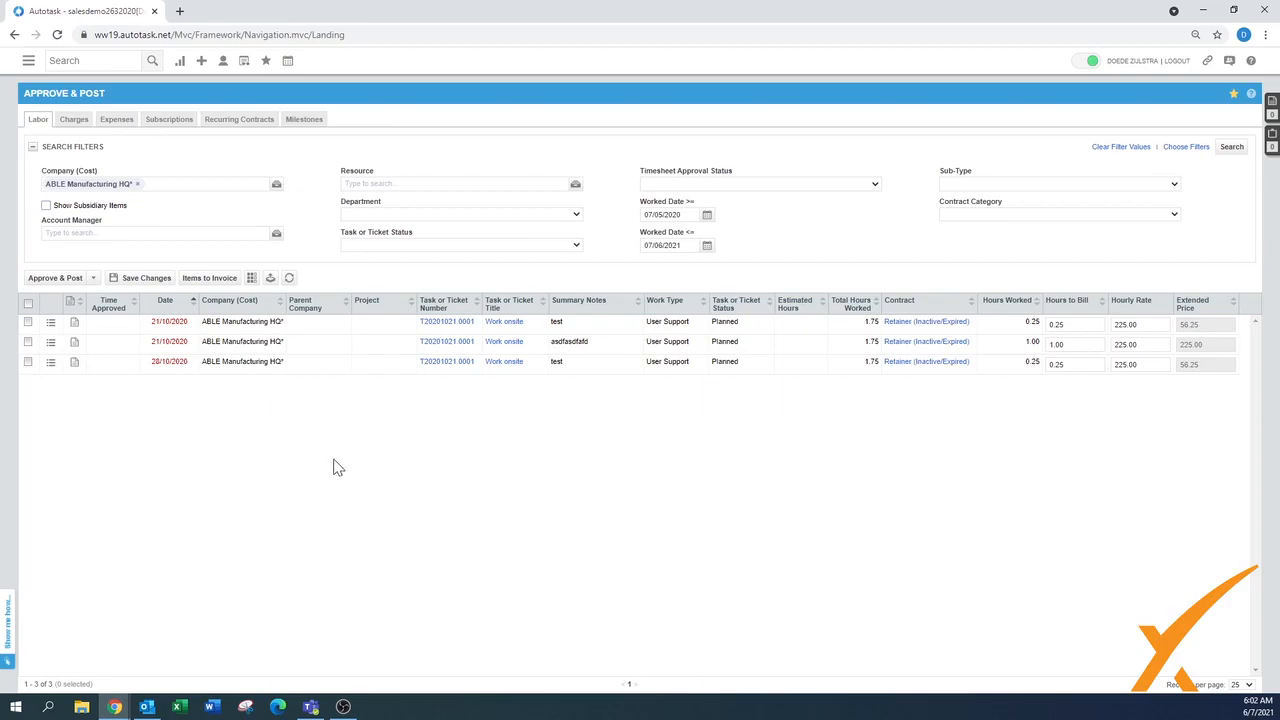
left_click(29, 61)
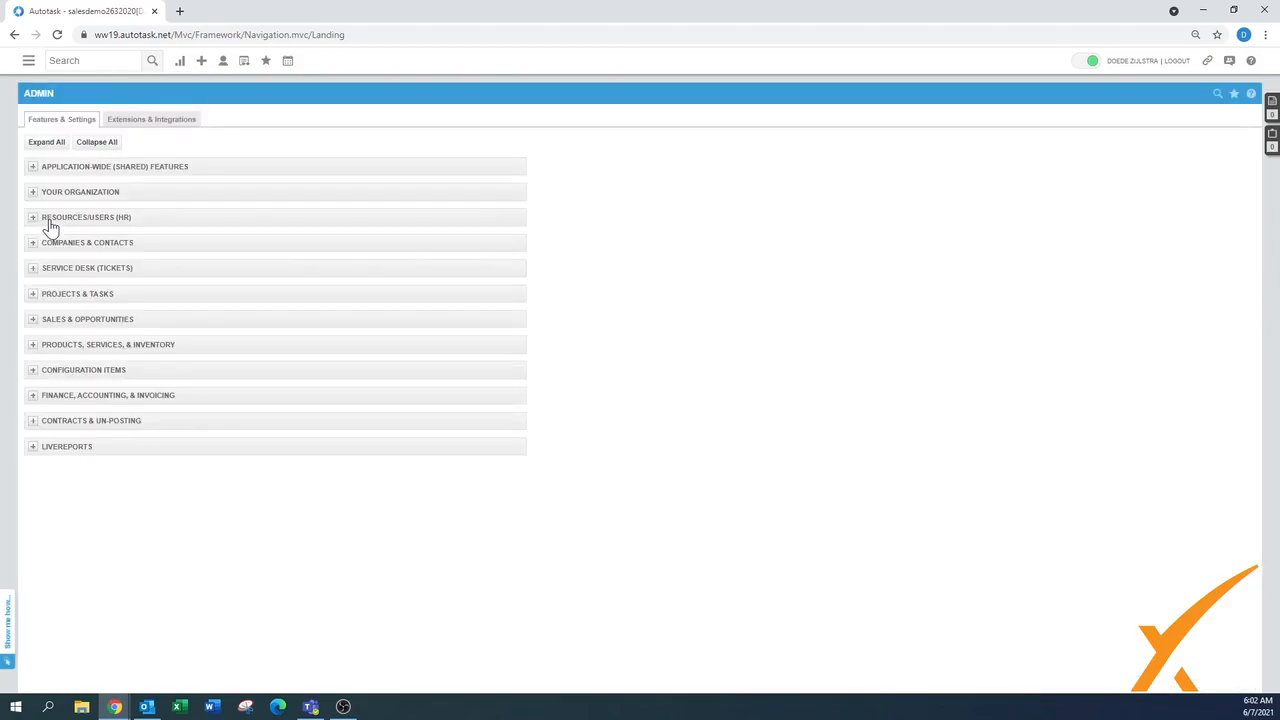
mouse_move(38, 442)
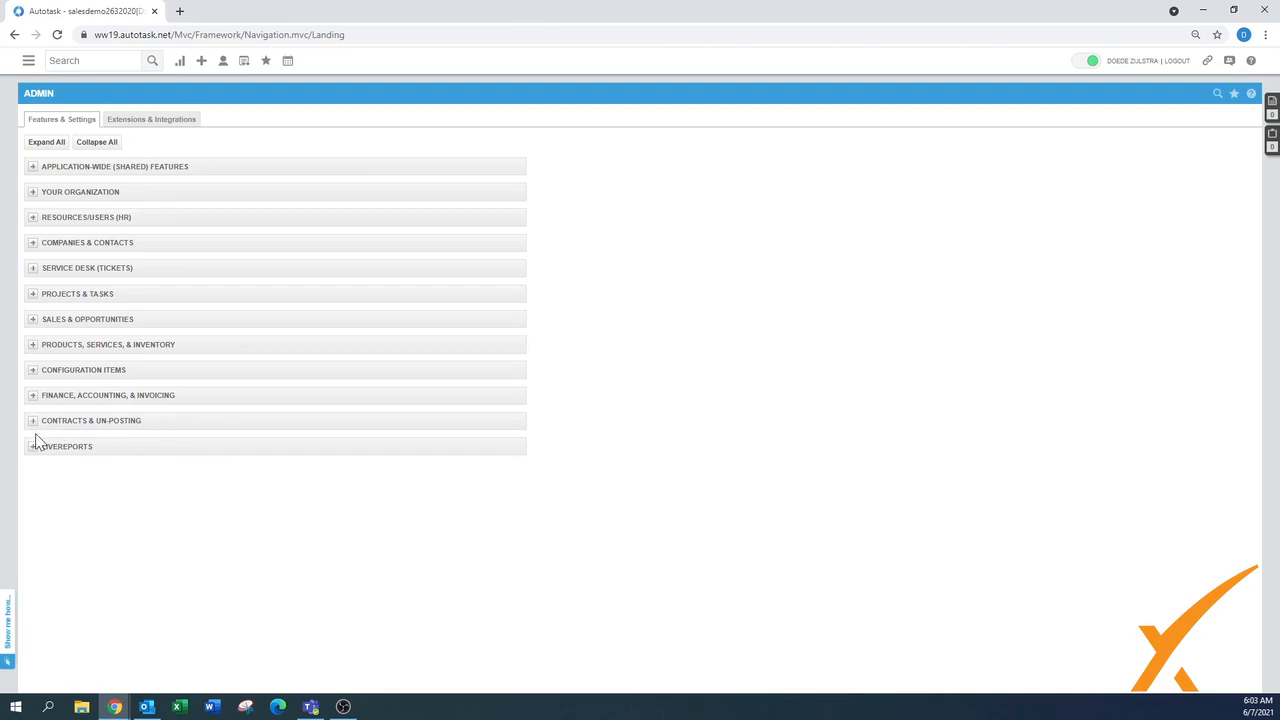
mouse_move(155, 427)
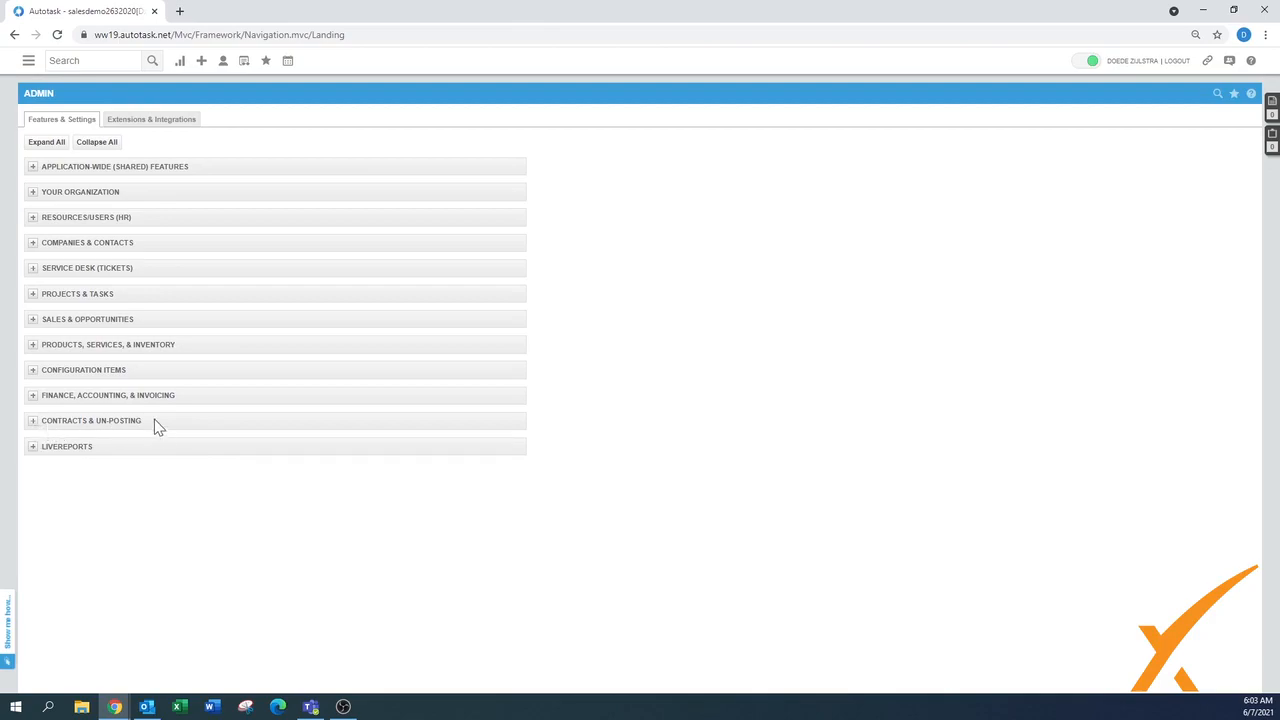
- Open the Un-Post page under Admin's Contracts & Un-Posting section
left_click(91, 420)
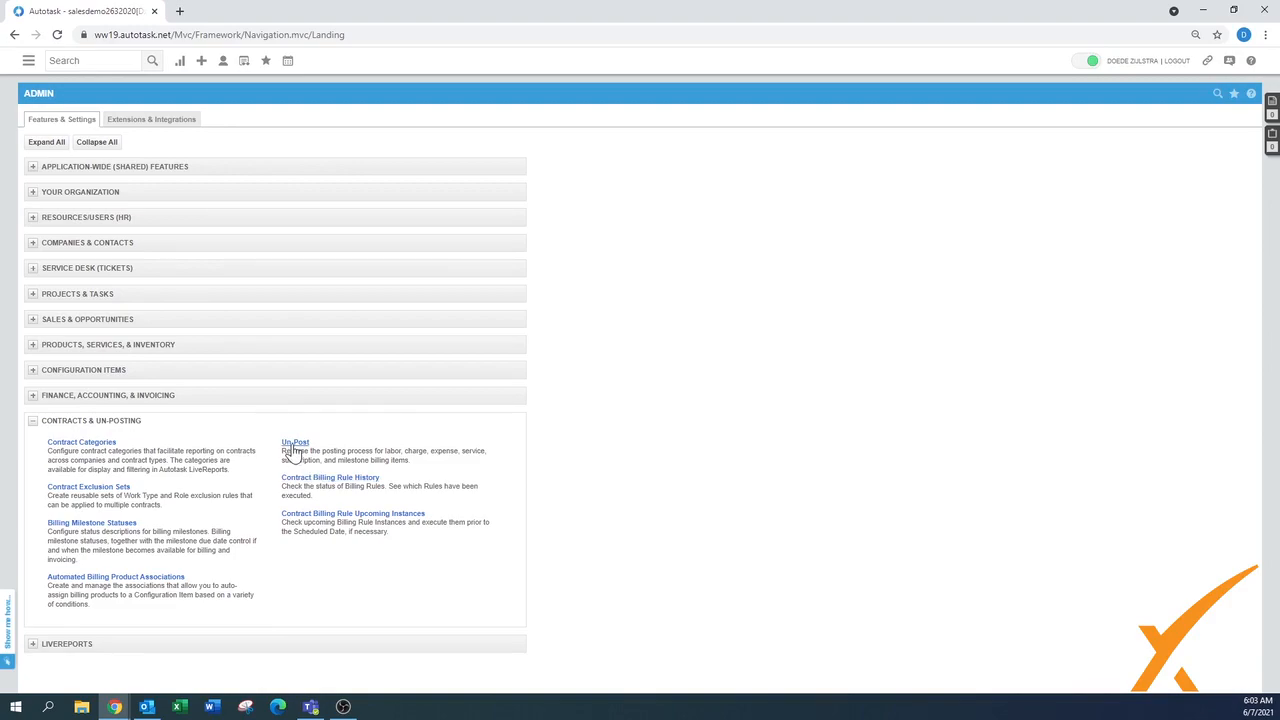
left_click(295, 442)
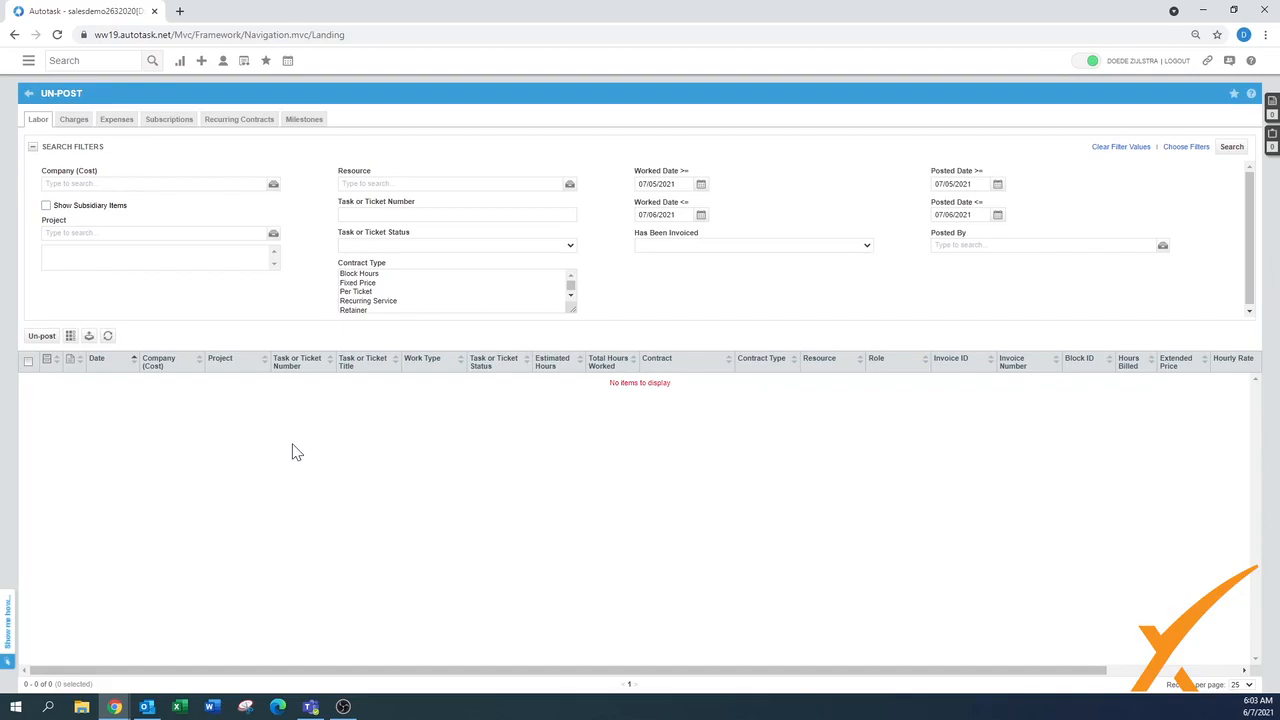
mouse_move(44, 137)
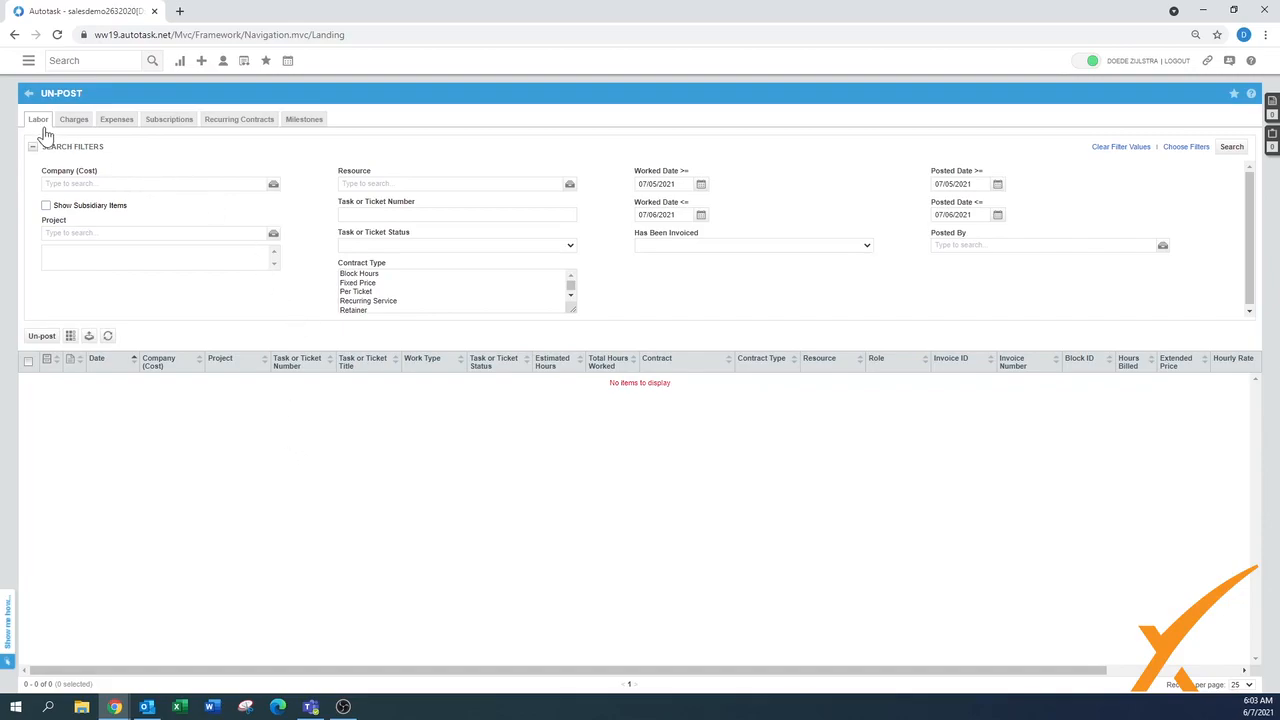
mouse_move(35, 178)
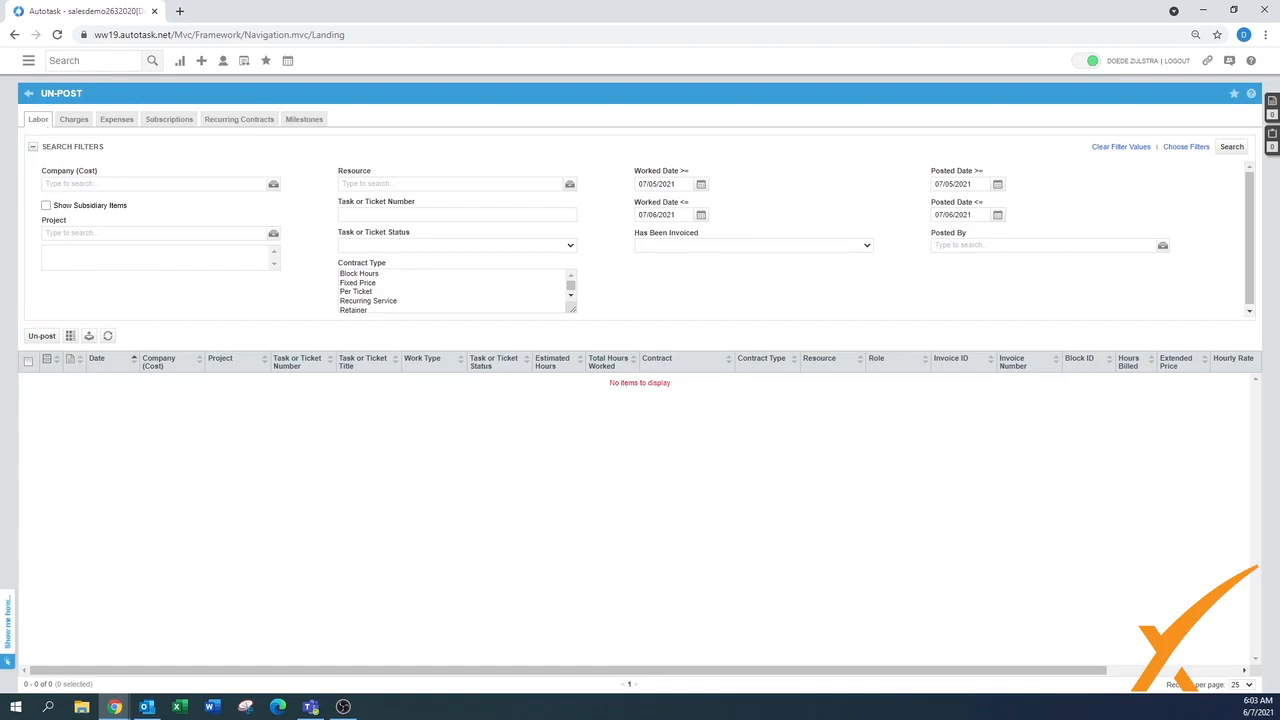
mouse_move(158, 315)
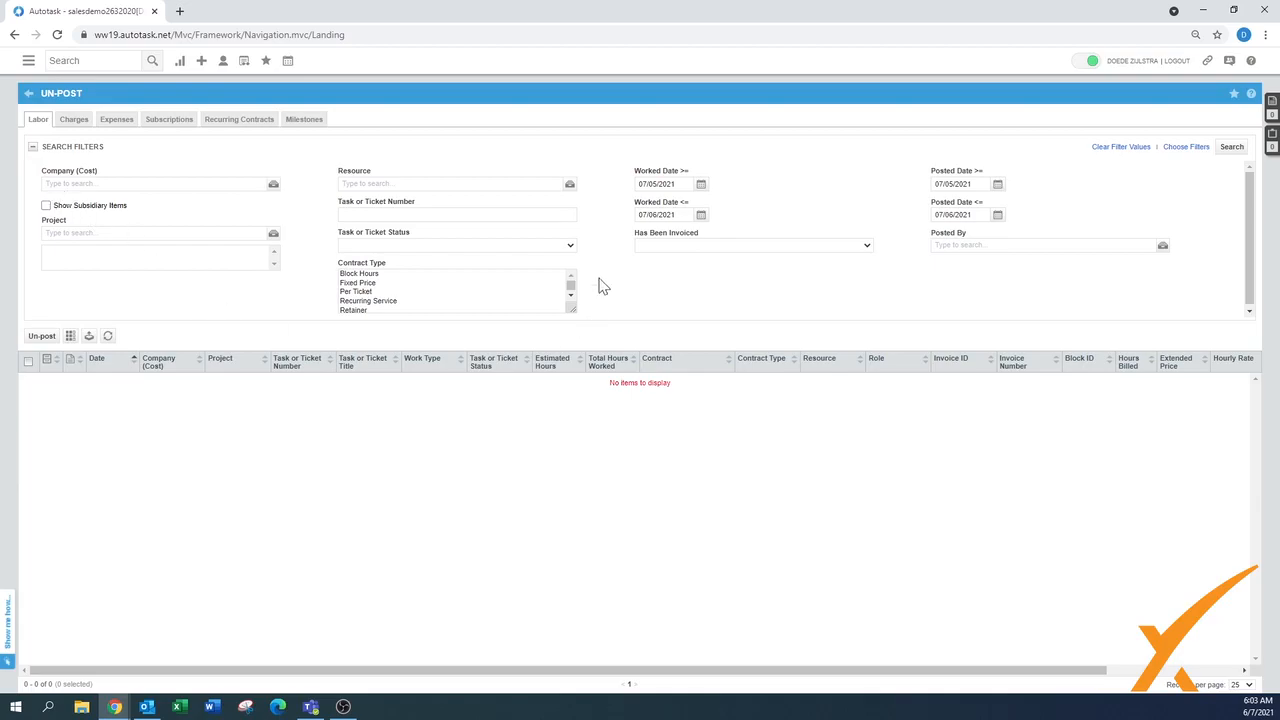
- Set Worked Date and Posted Date starts to 07/05/2020 and search, listing six entries
left_click(663, 184)
type("0")
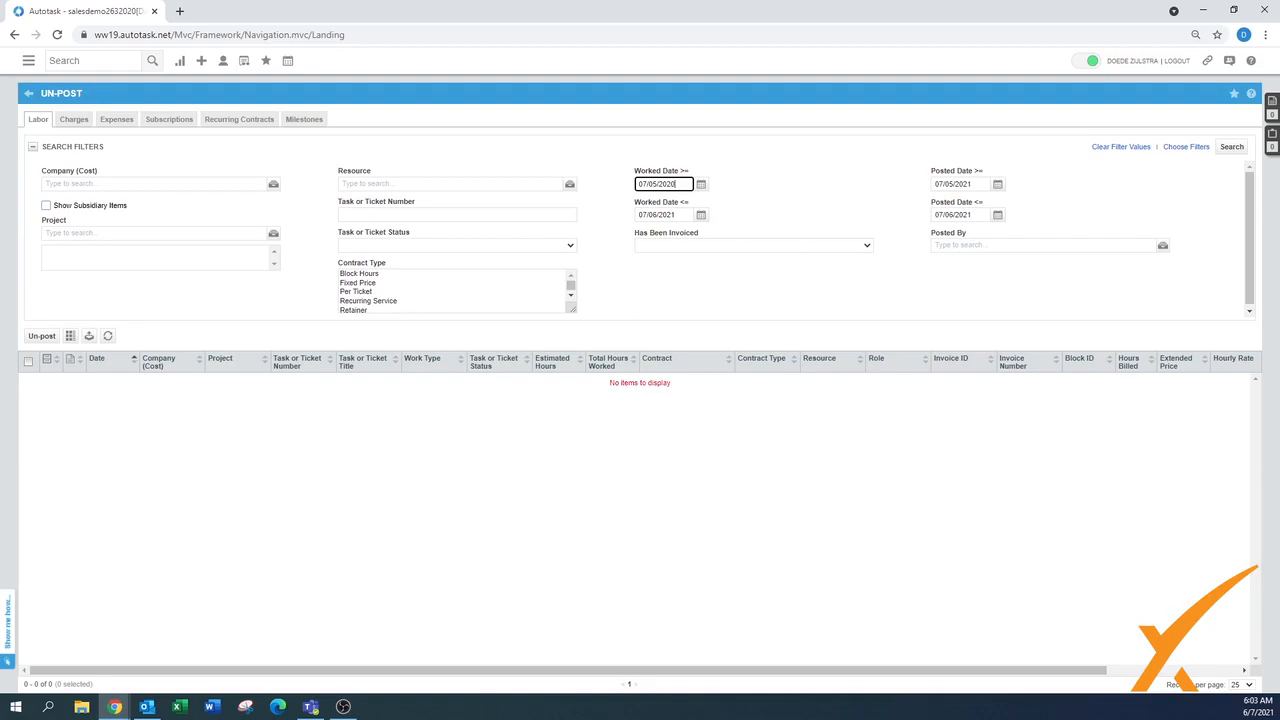
left_click(1231, 146)
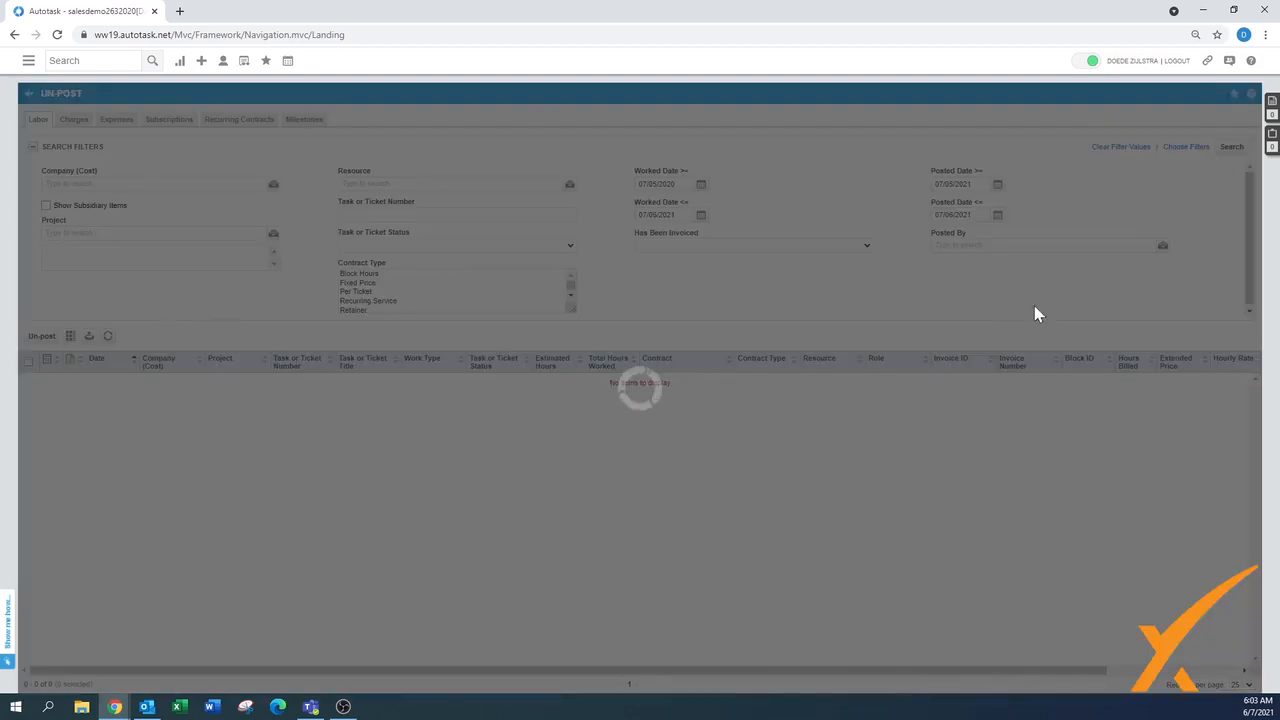
mouse_move(893, 441)
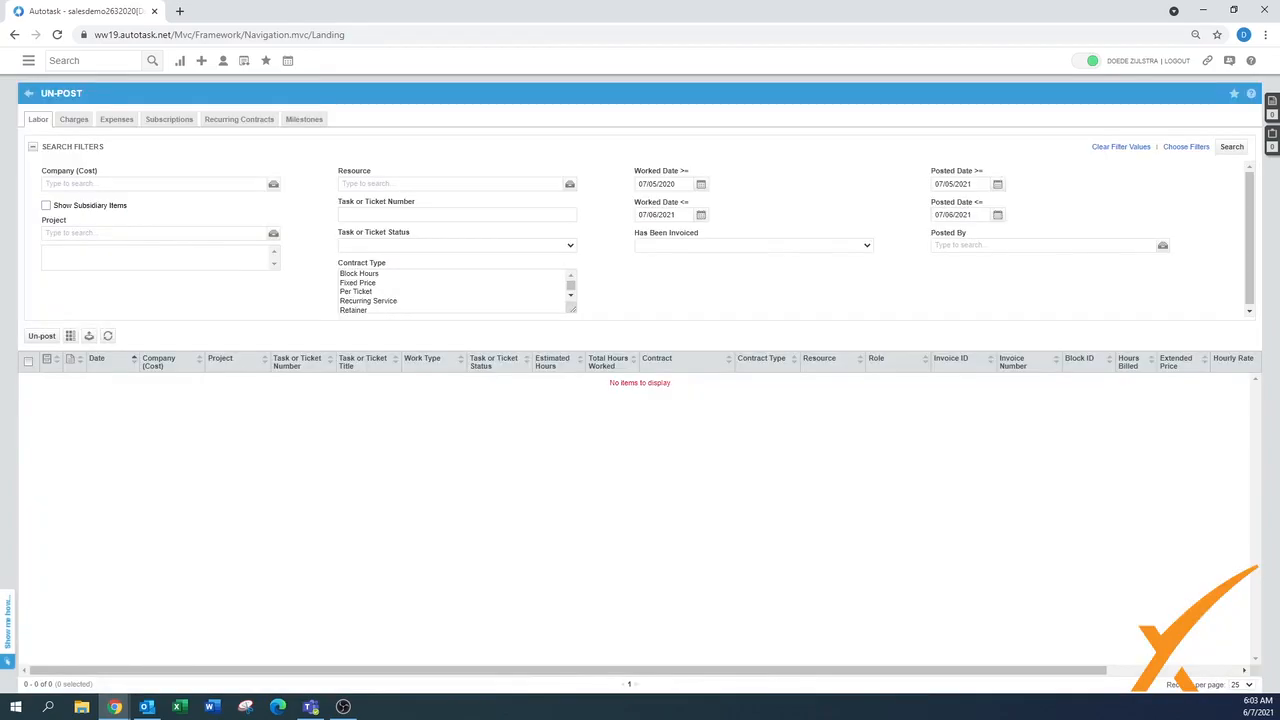
left_click(958, 183)
type("0")
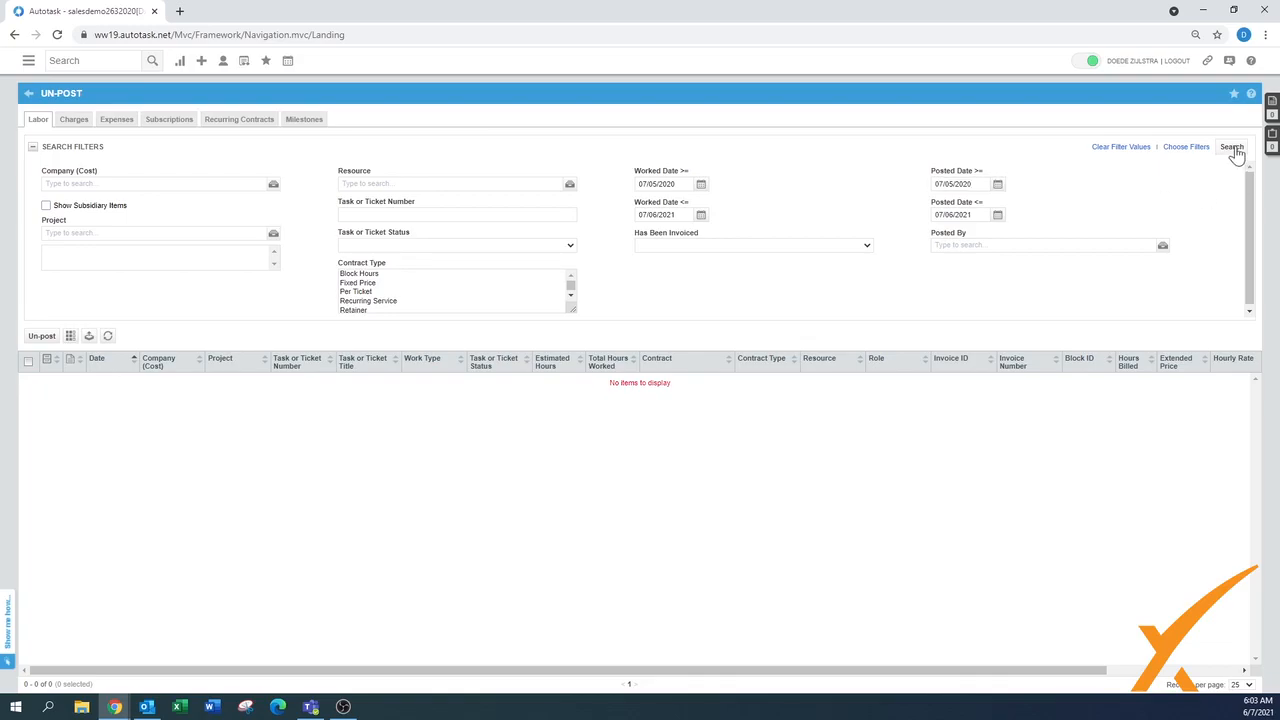
left_click(1232, 146)
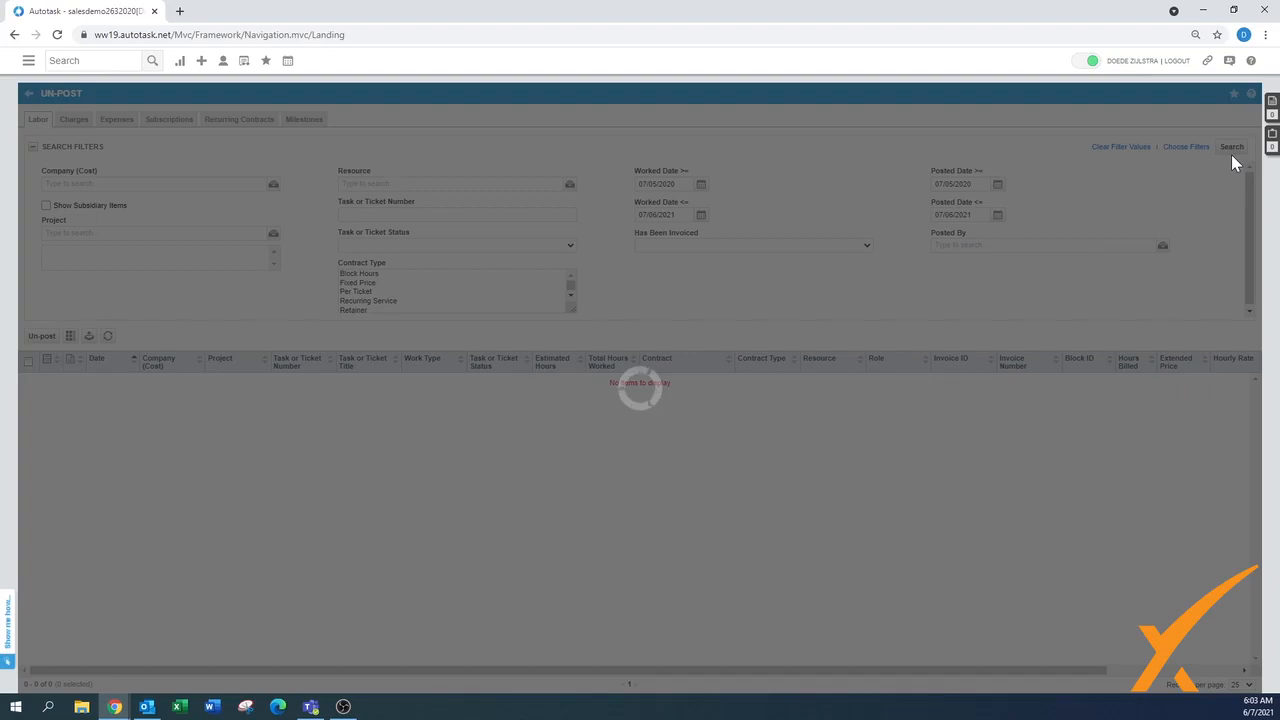
left_click(1231, 146)
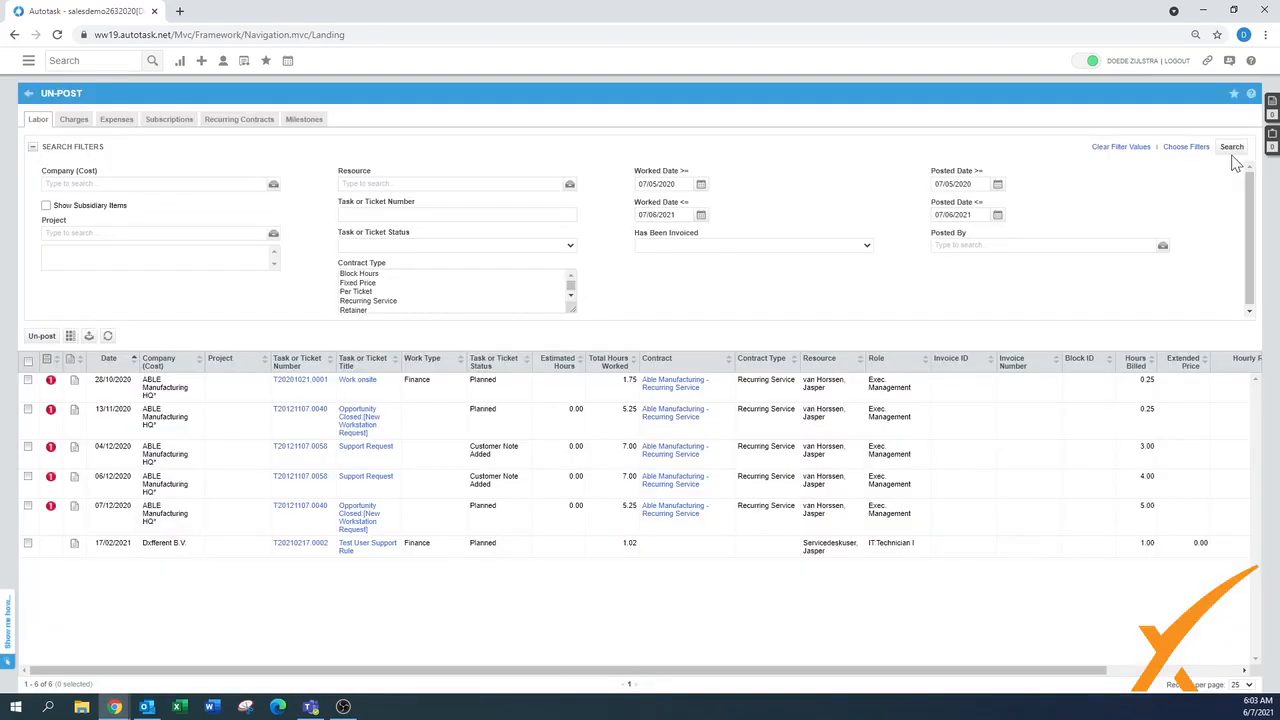
mouse_move(548, 565)
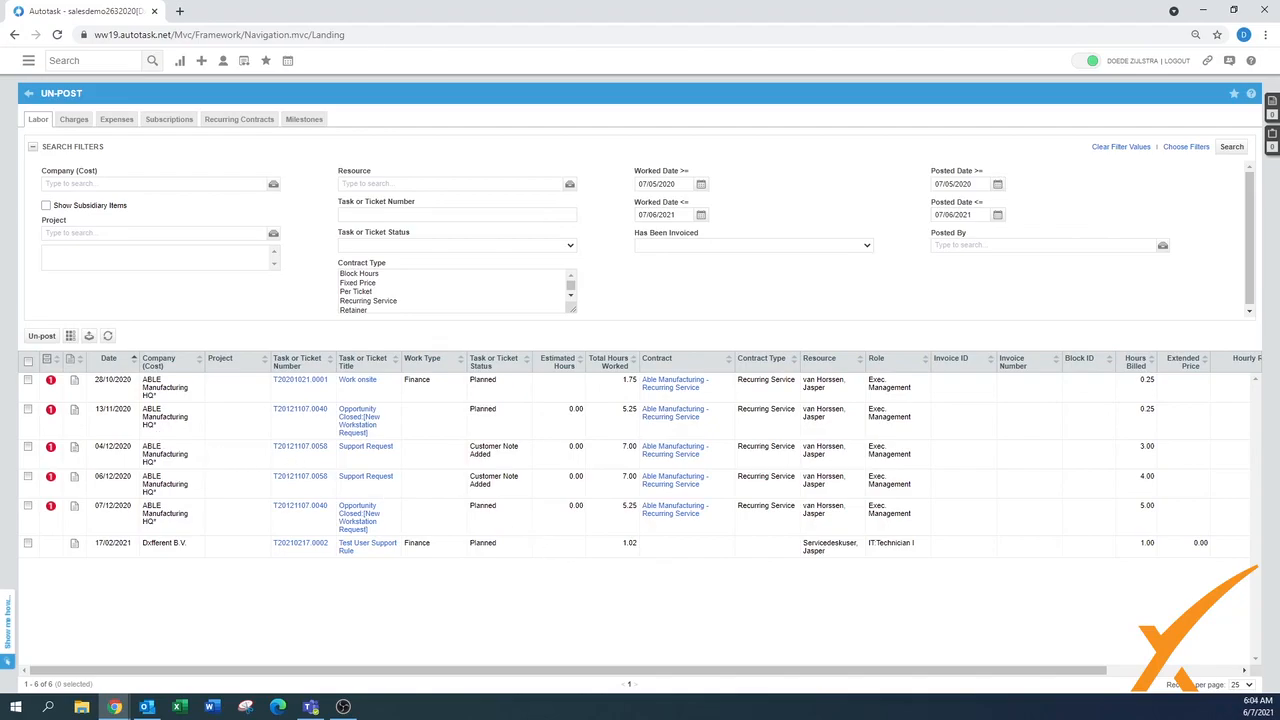
- Tick the 20/10/2020 and 13/11/2020 labor items for un-posting
left_click(28, 380)
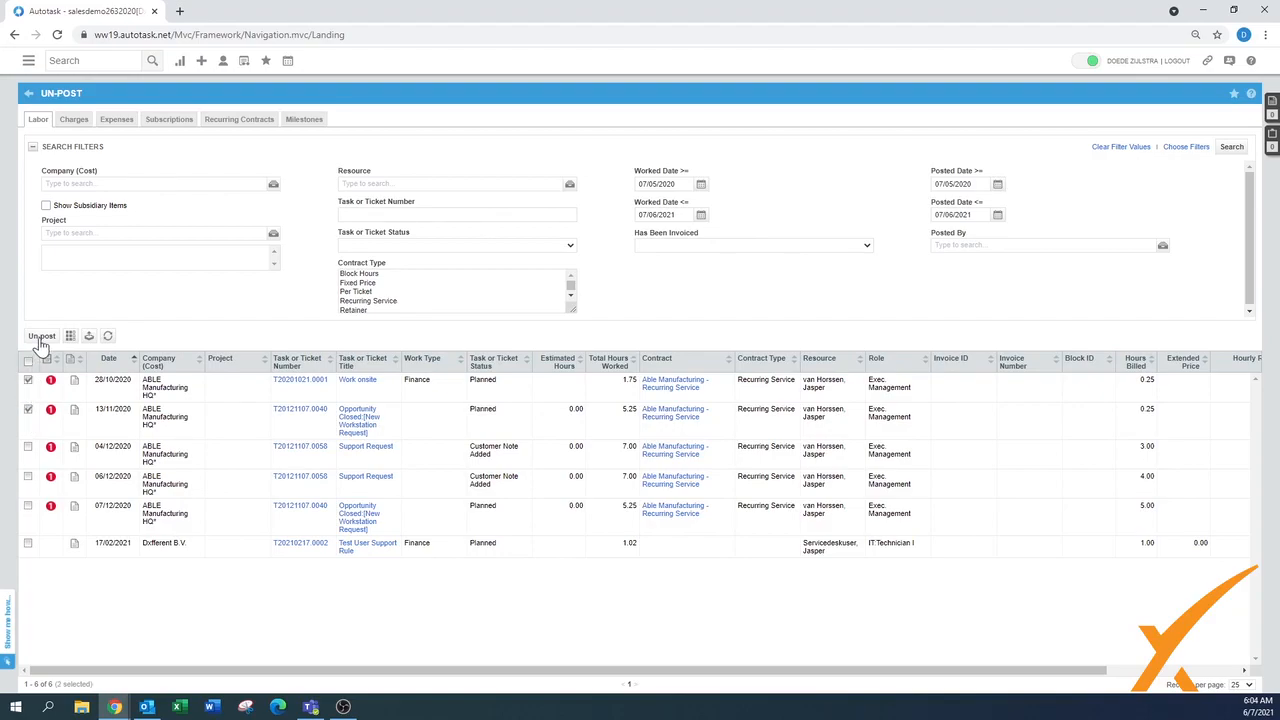
left_click(41, 335)
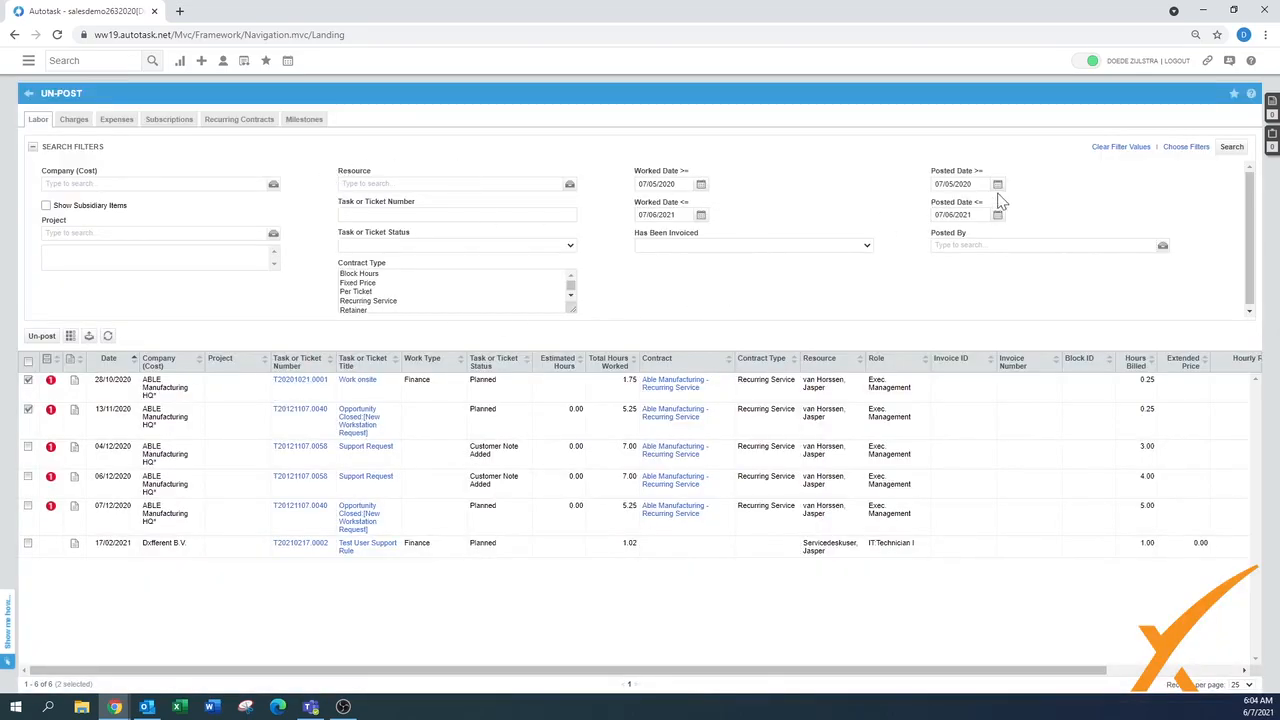
- Clear filters, filter labor by Brown Brothers Bottling, then view the Charges tab
left_click(1120, 146)
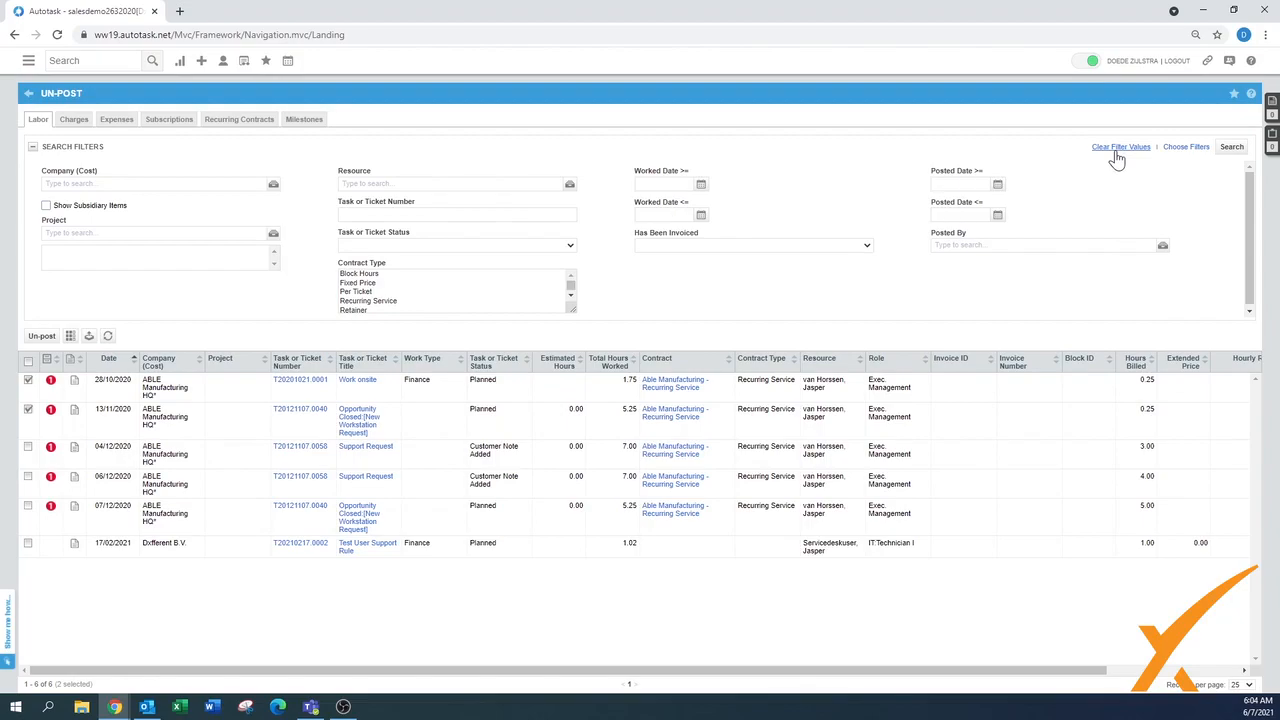
mouse_move(1198, 175)
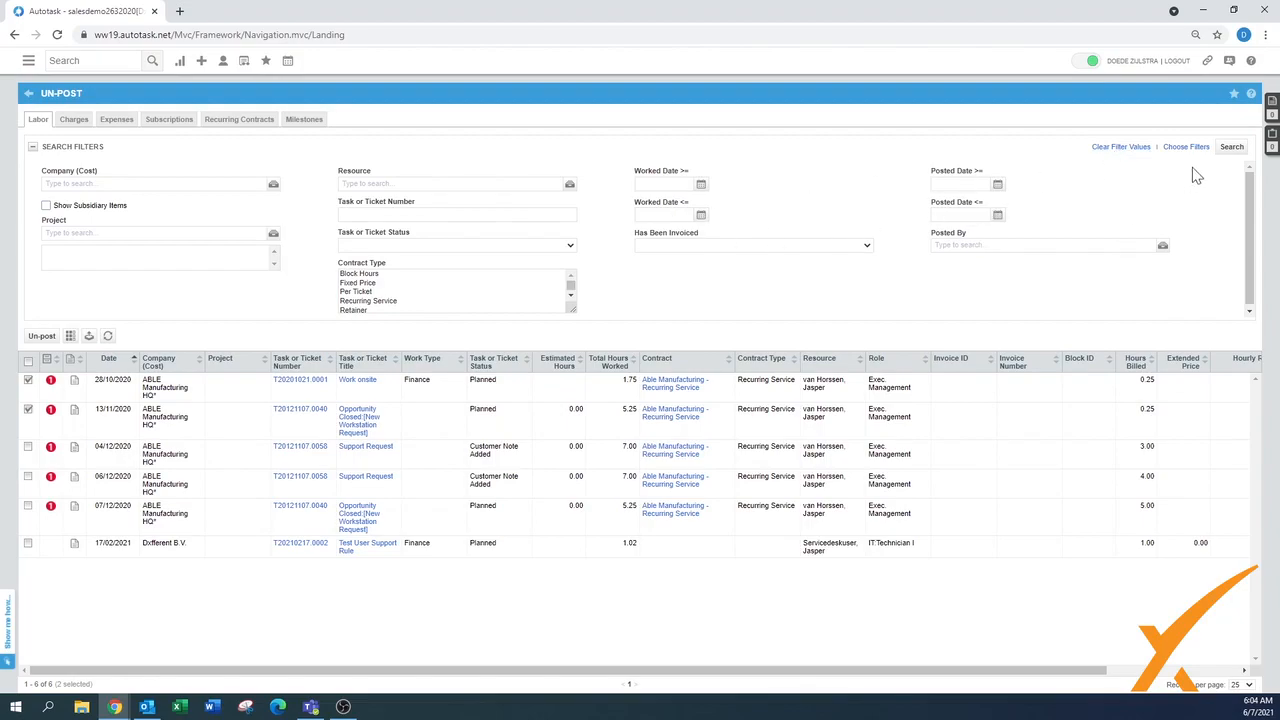
mouse_move(773, 261)
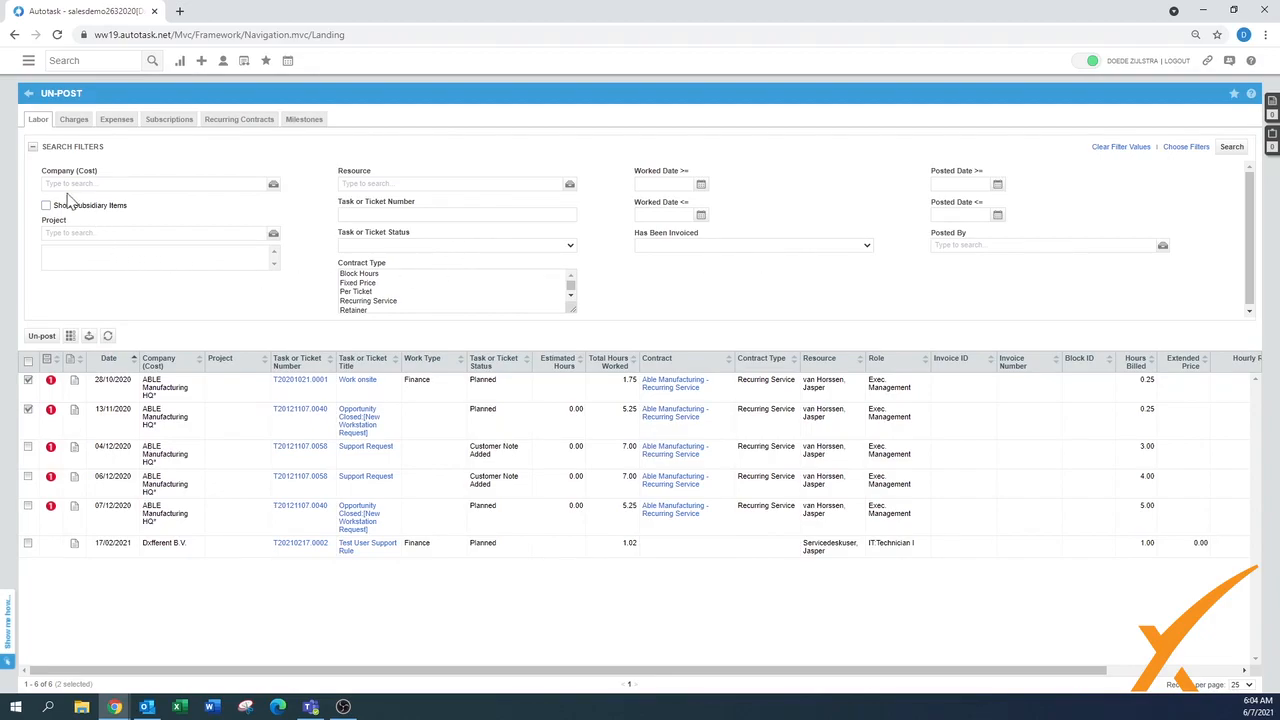
left_click(155, 183)
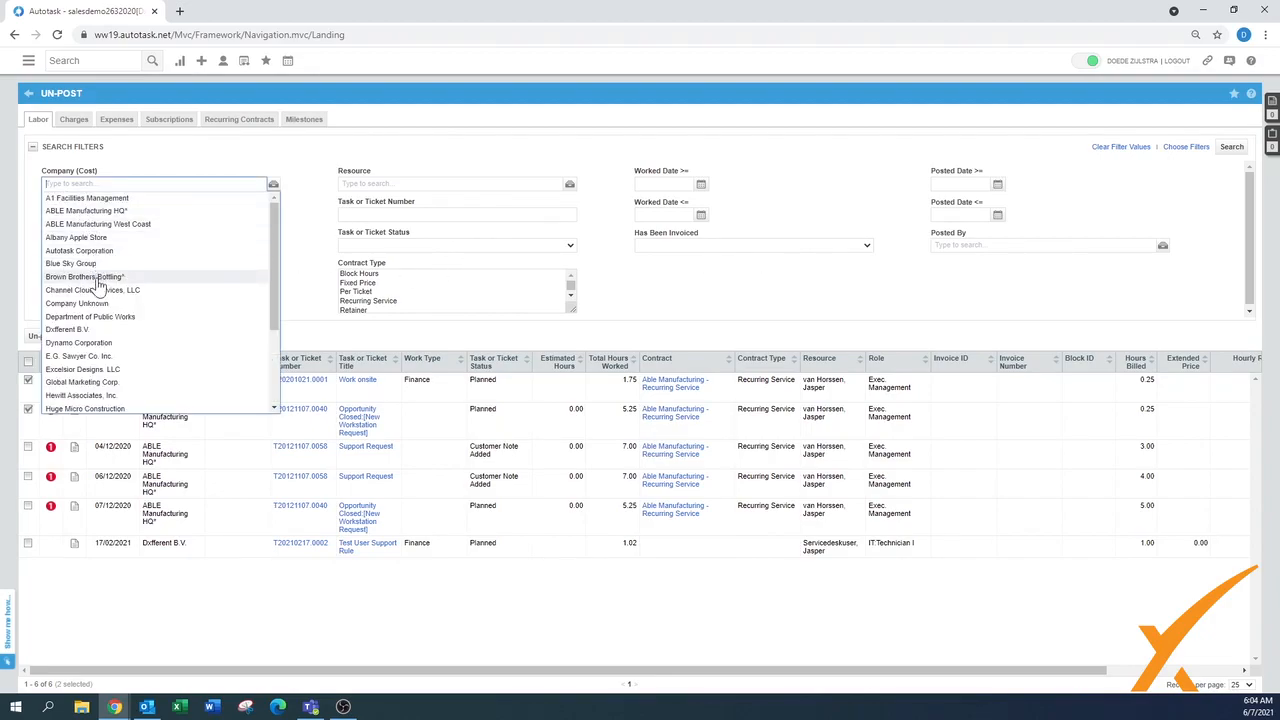
left_click(84, 276)
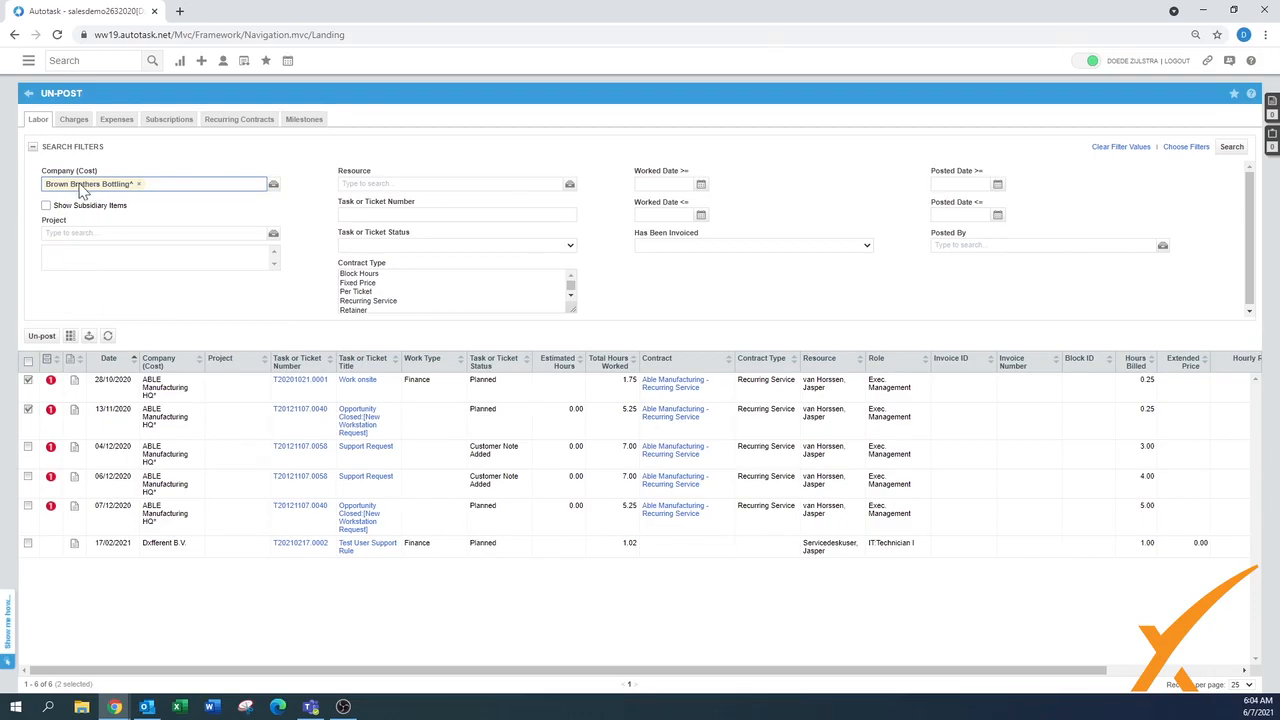
left_click(664, 184)
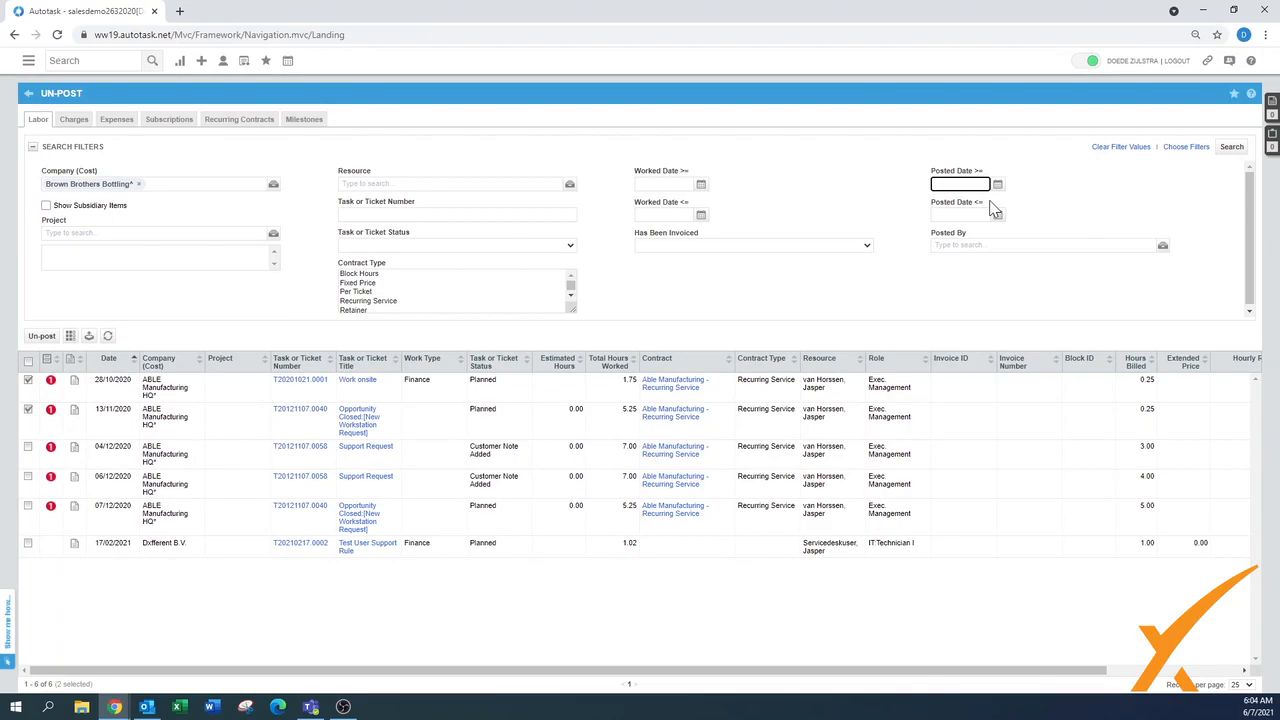
mouse_move(322, 224)
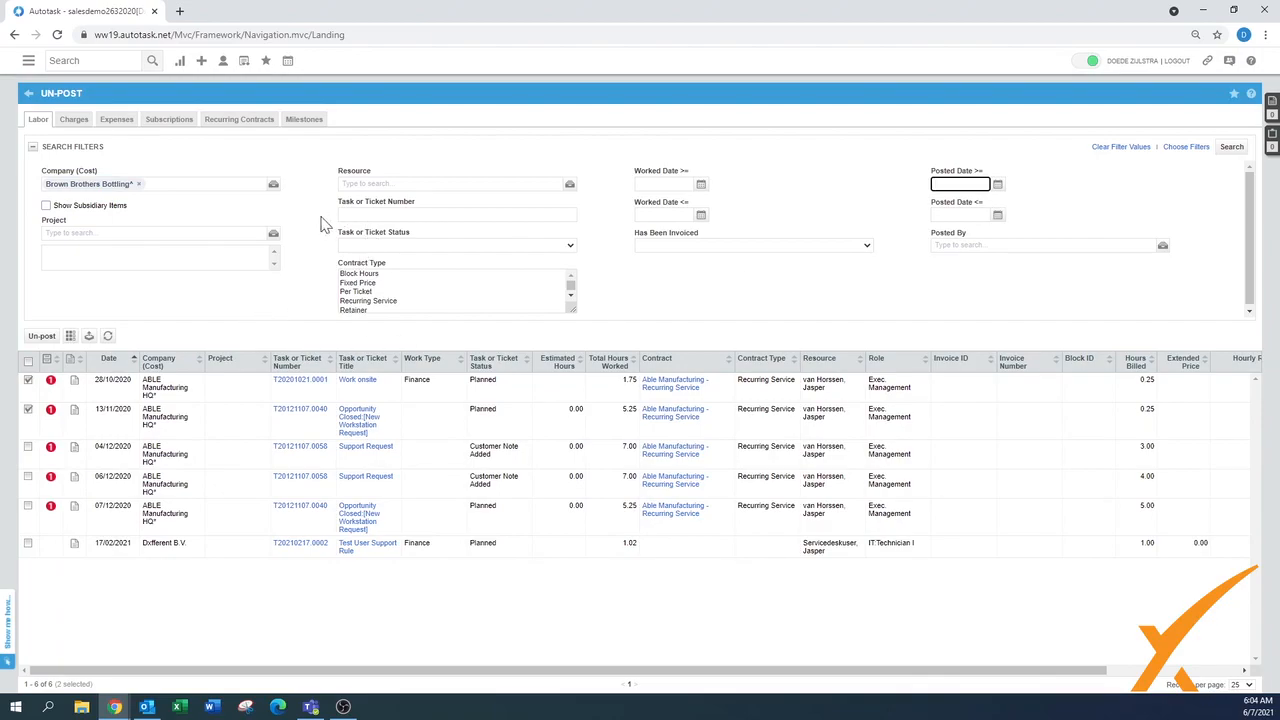
left_click(456, 214)
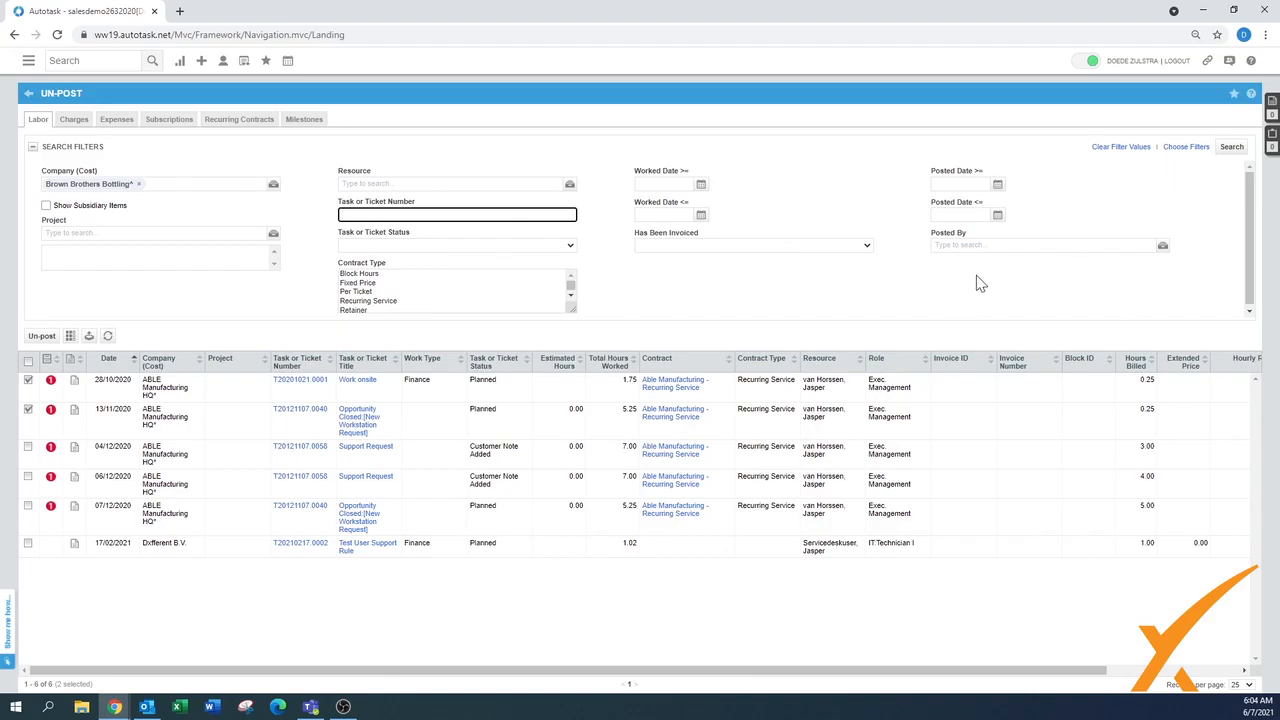
mouse_move(505, 324)
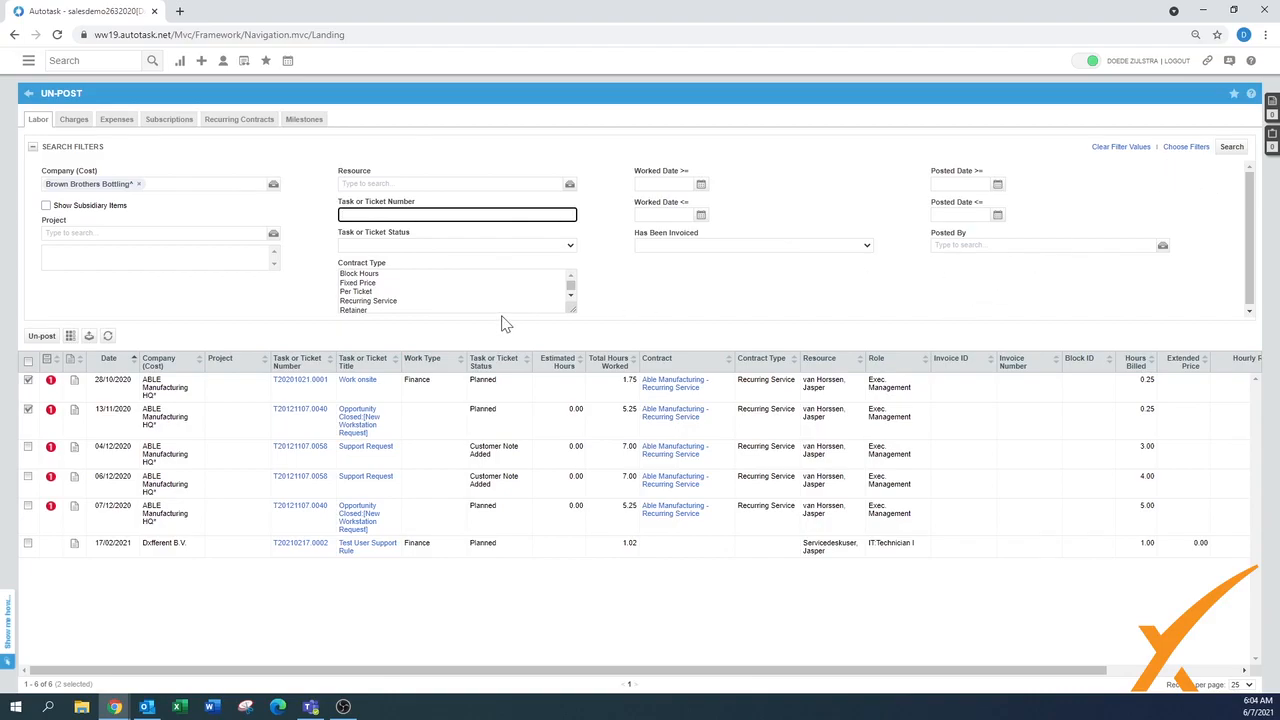
left_click(73, 119)
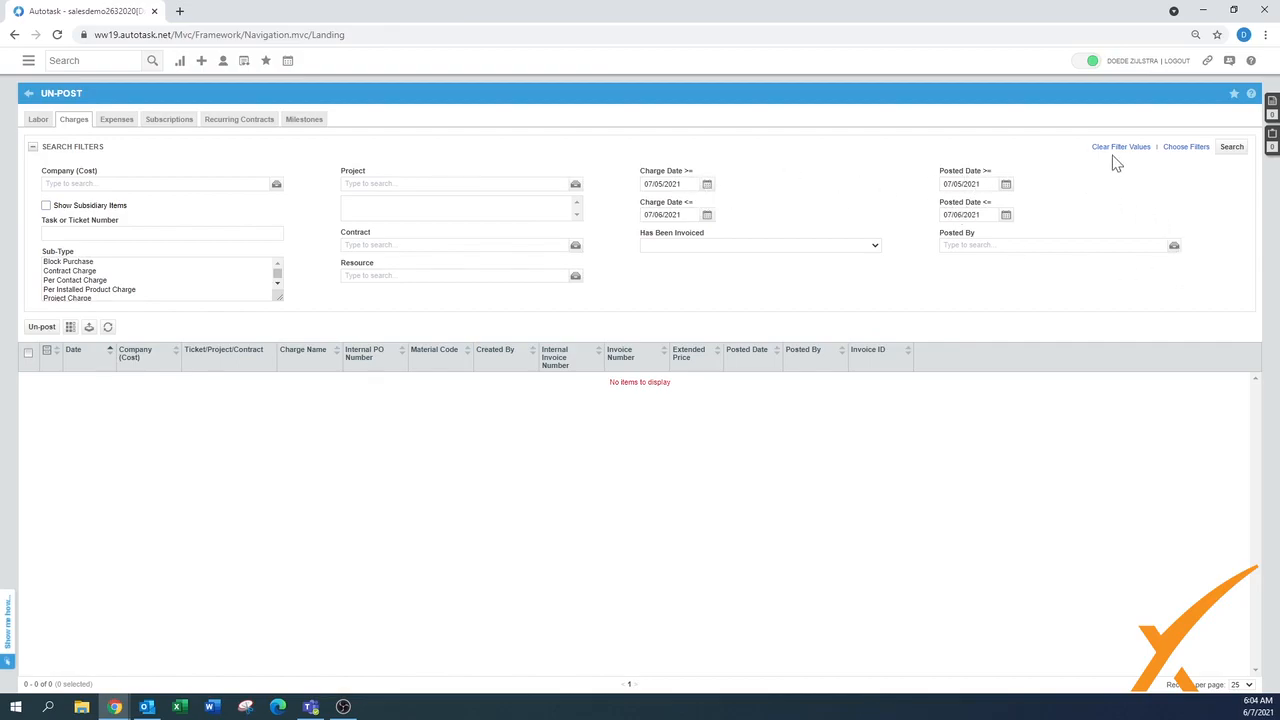
mouse_move(147, 155)
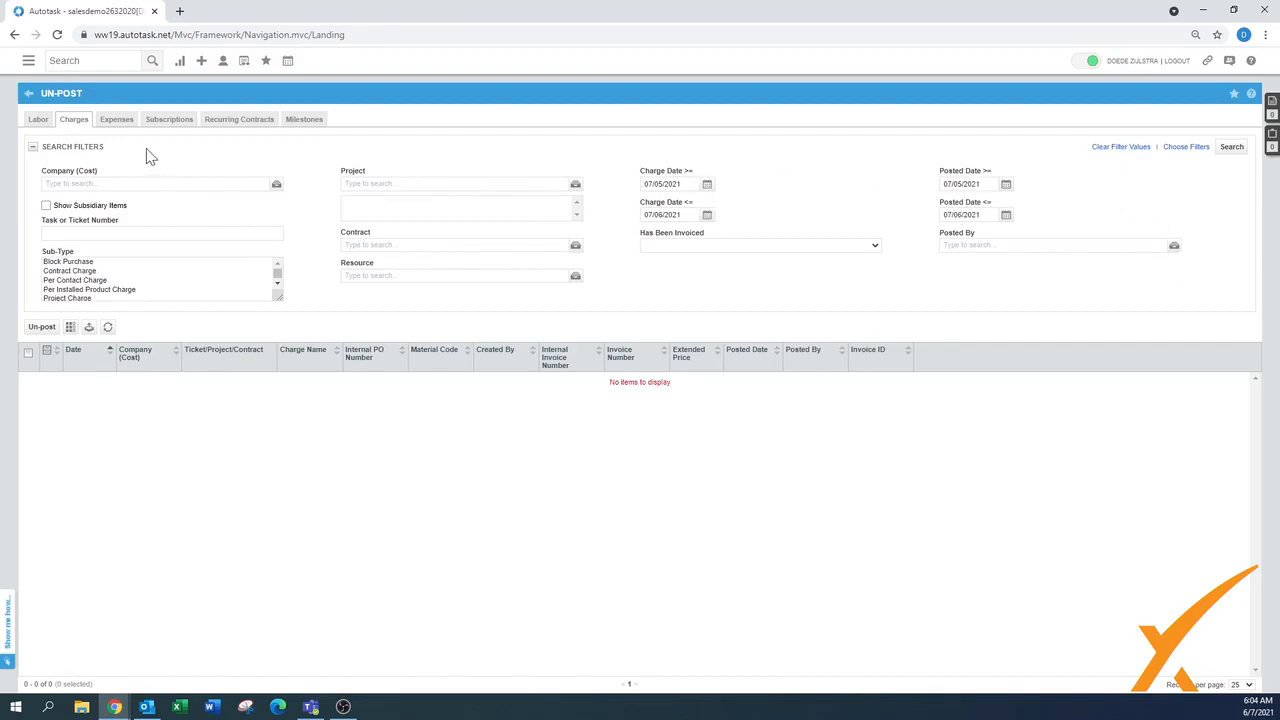
- Check the Expenses, Subscriptions, Recurring Contracts and Milestones Un-Post views, all empty
left_click(116, 119)
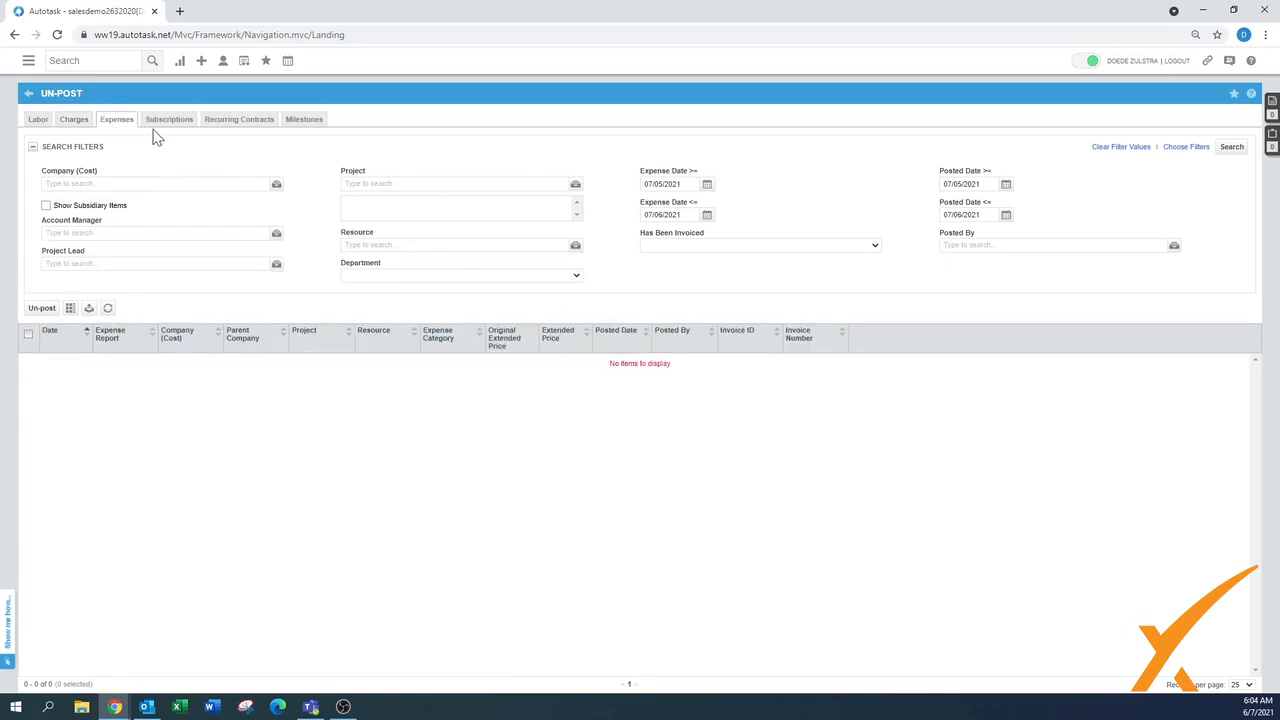
left_click(169, 119)
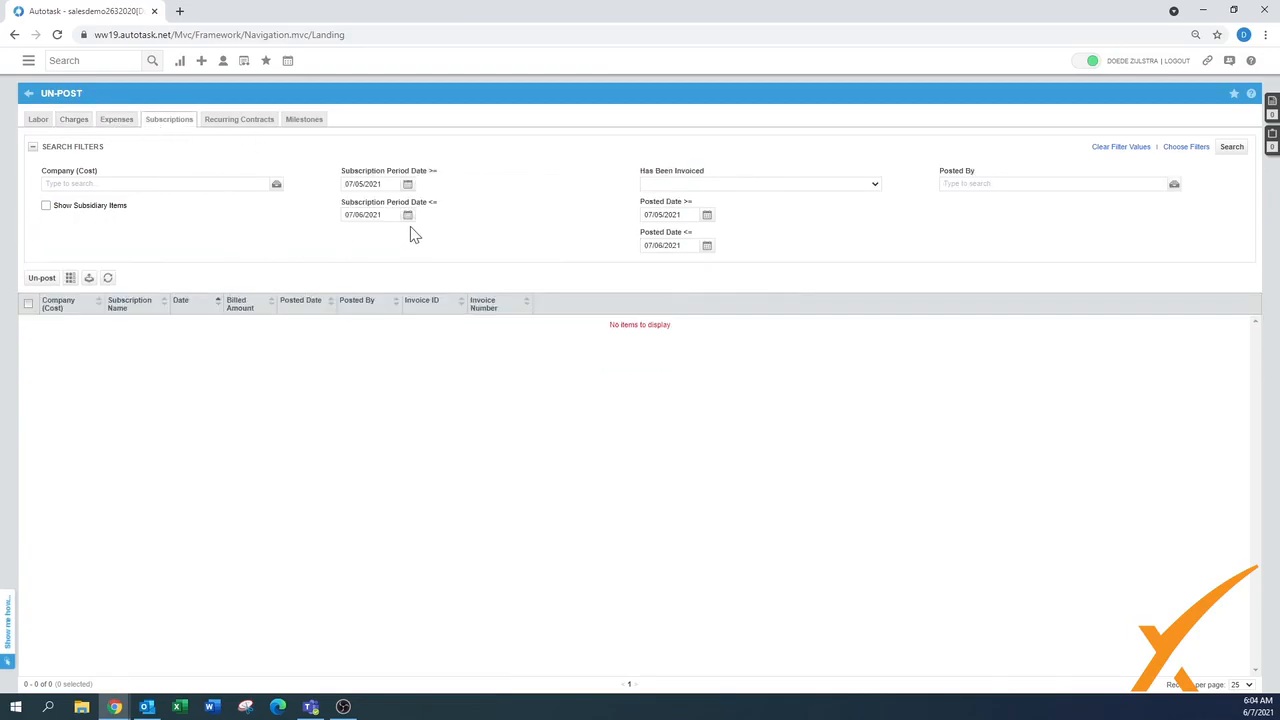
mouse_move(427, 243)
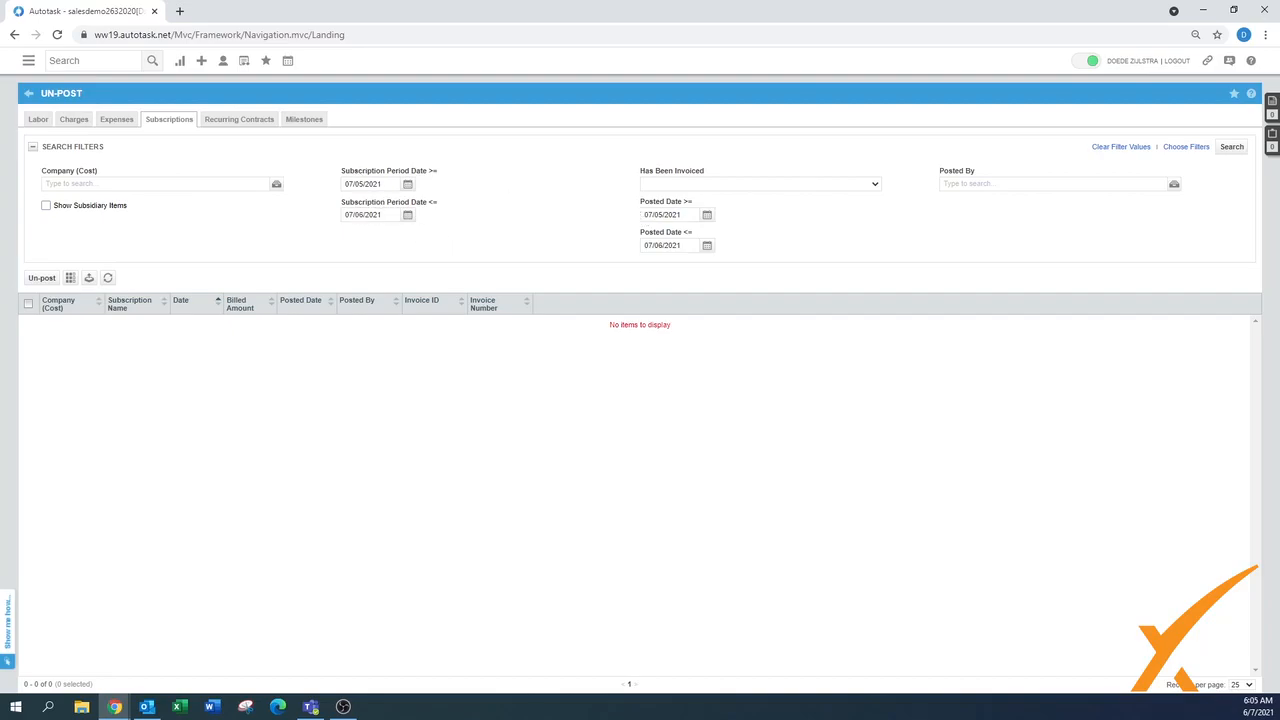
mouse_move(1093, 163)
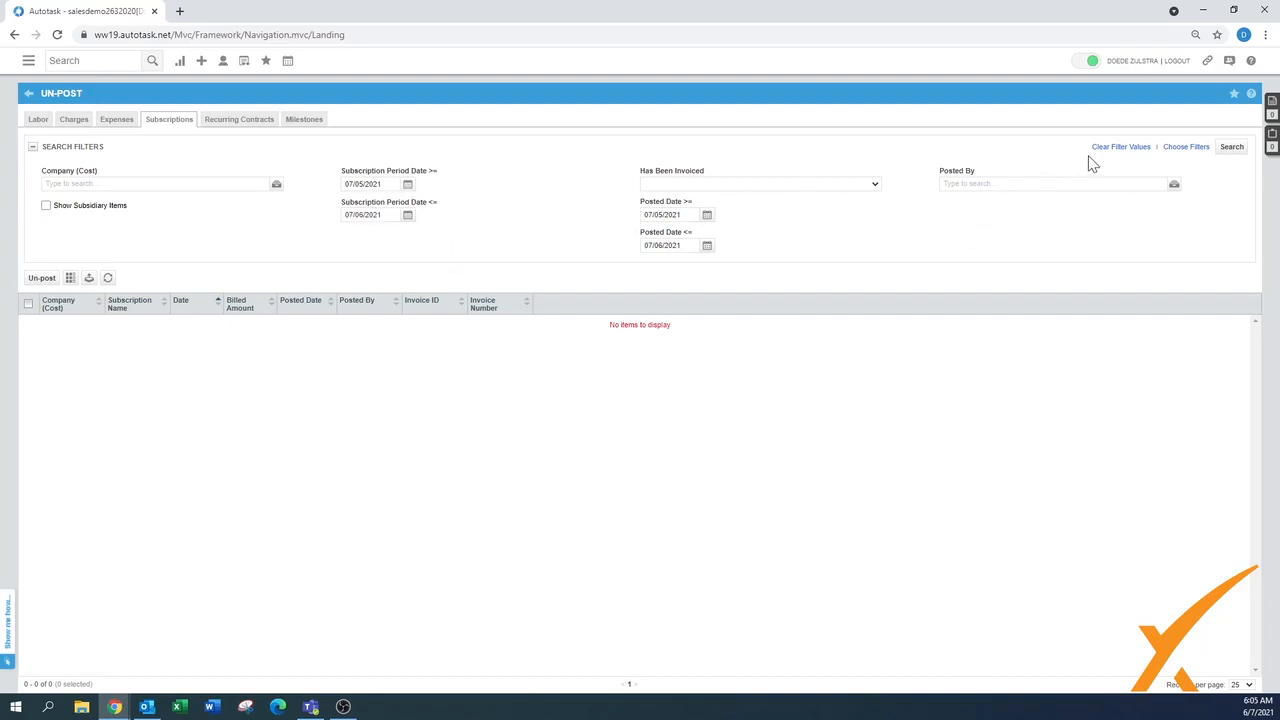
left_click(238, 119)
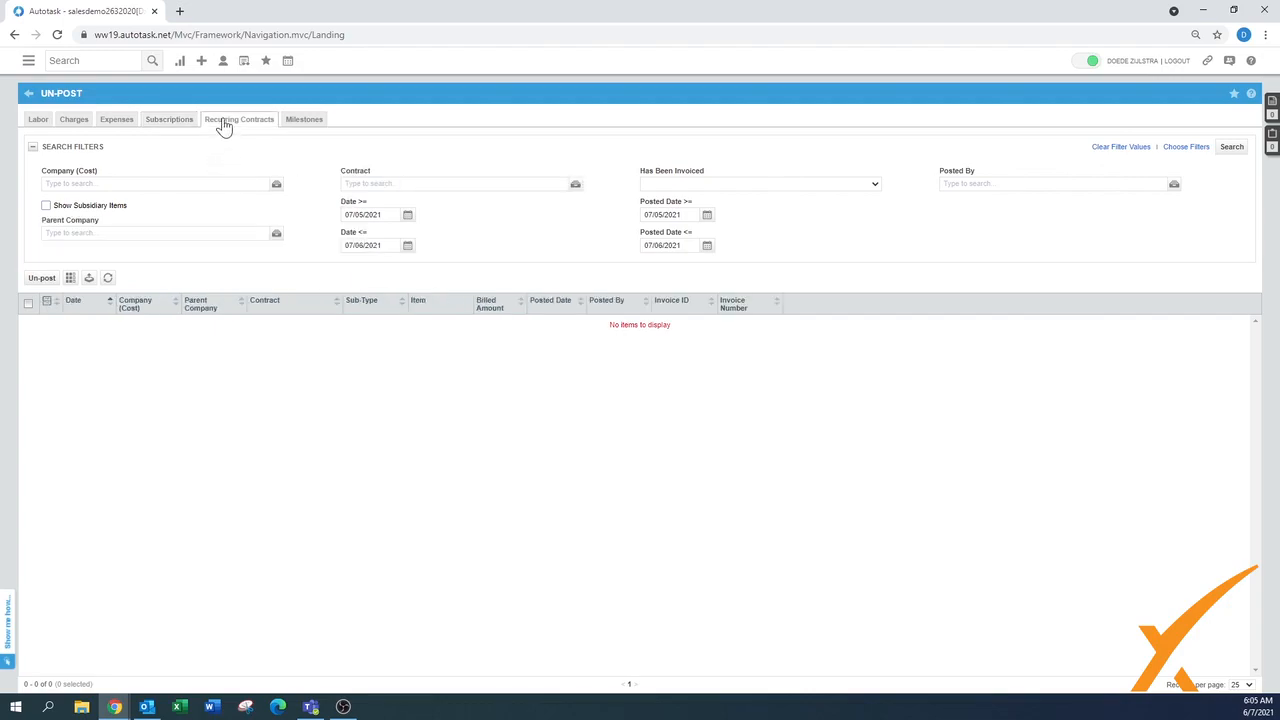
left_click(304, 119)
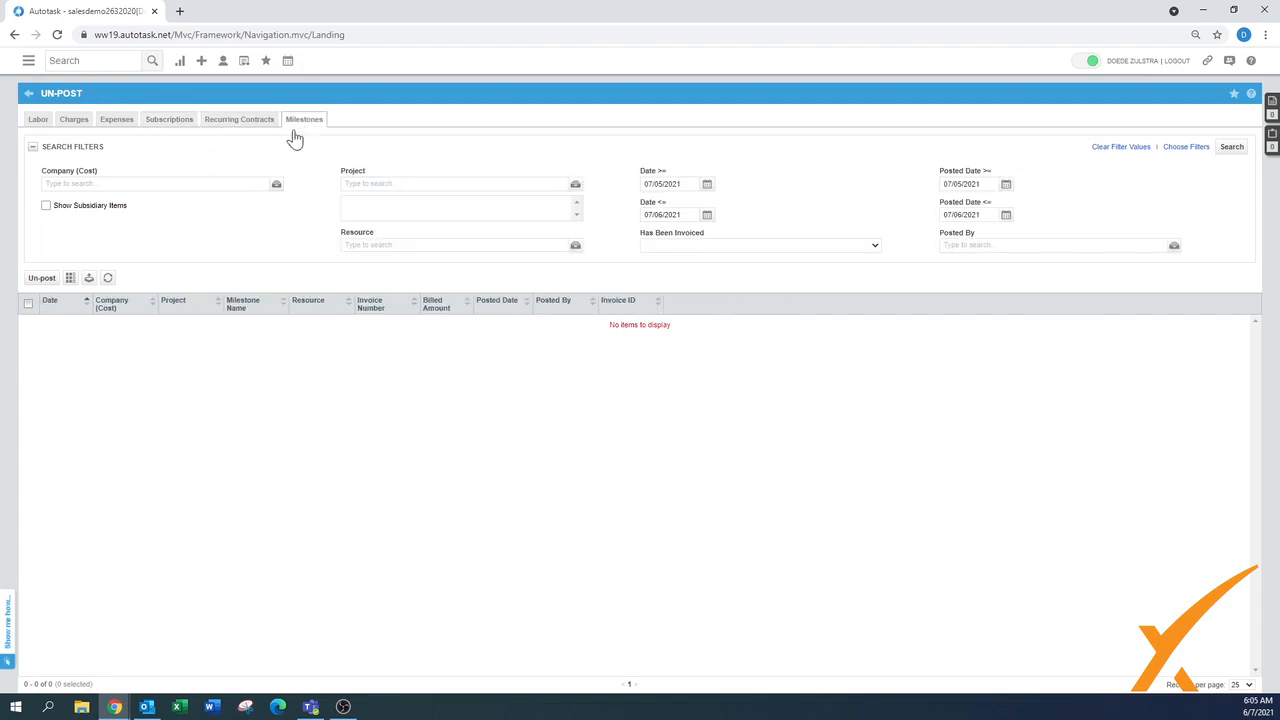
mouse_move(829, 420)
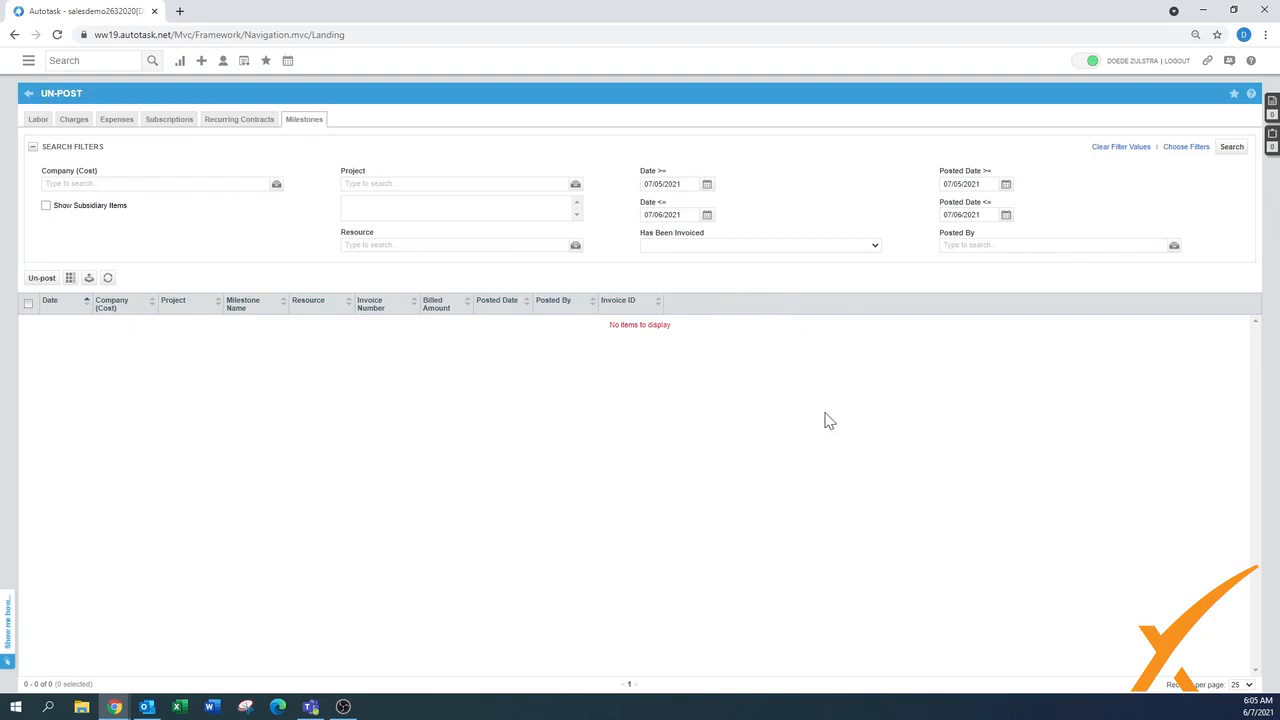
left_click(28, 60)
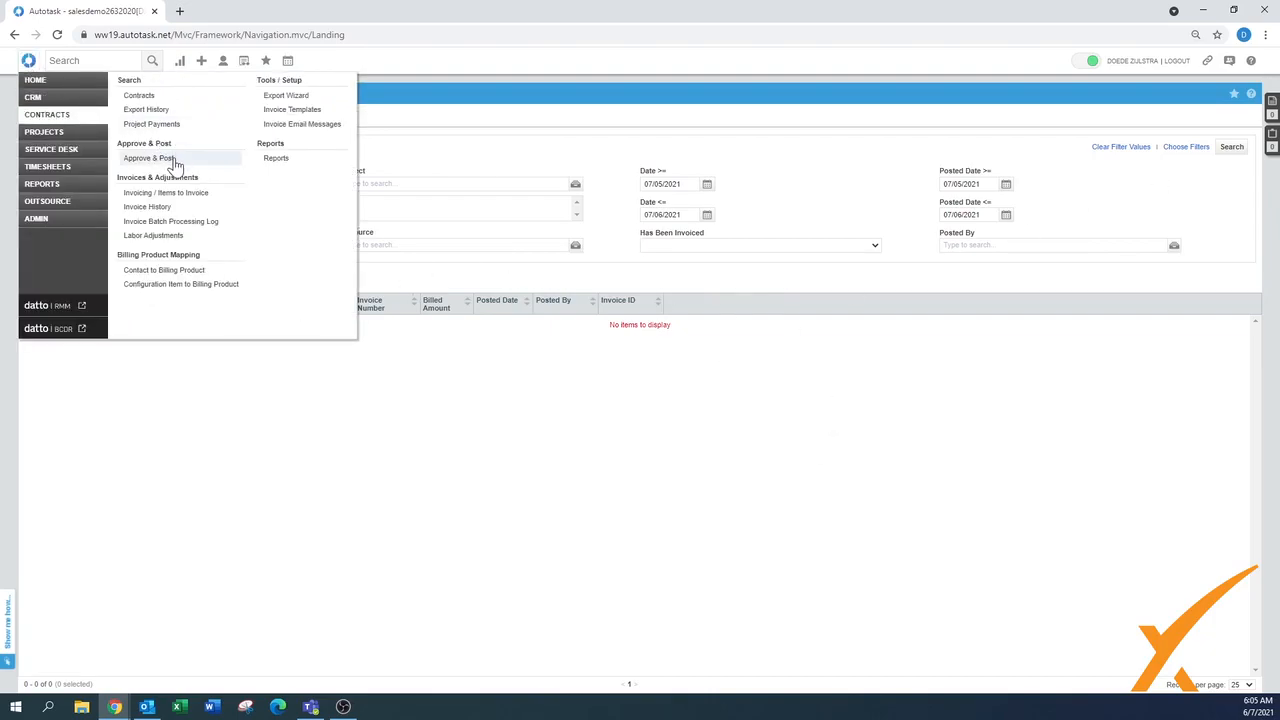
- Go to Contracts > Approve & Post and show its Labor view
left_click(149, 158)
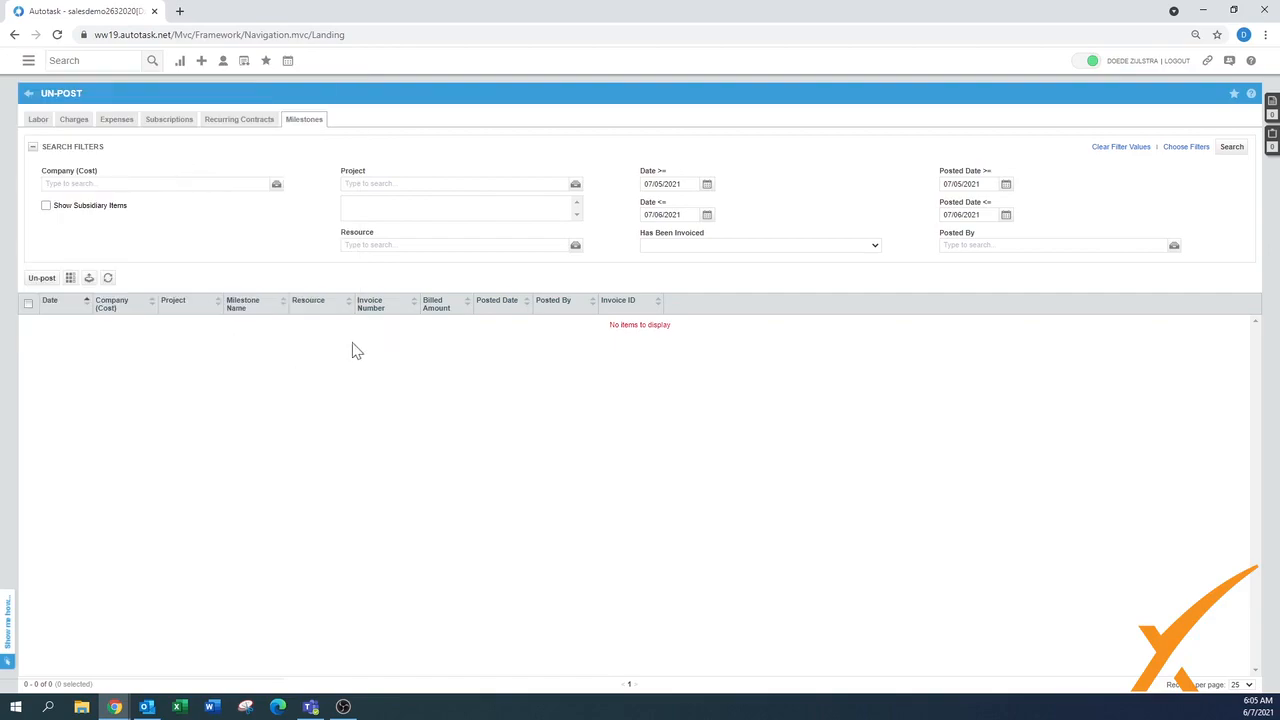
mouse_move(347, 358)
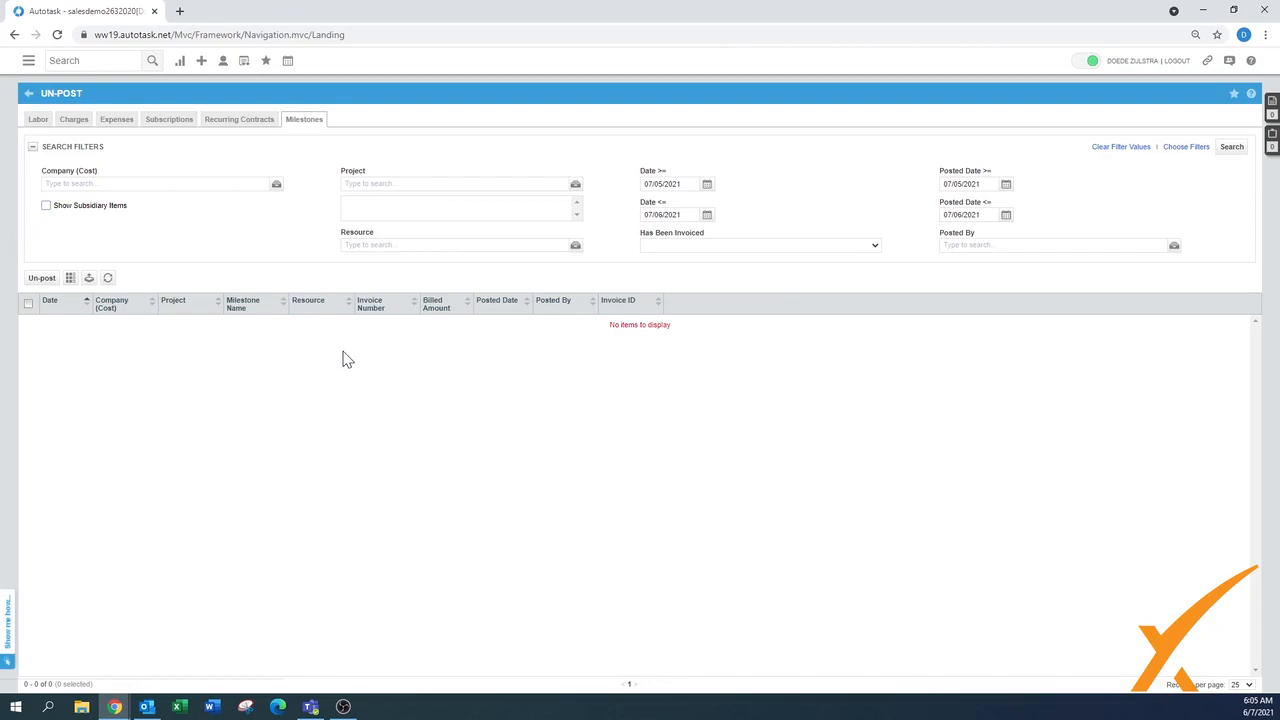
left_click(38, 119)
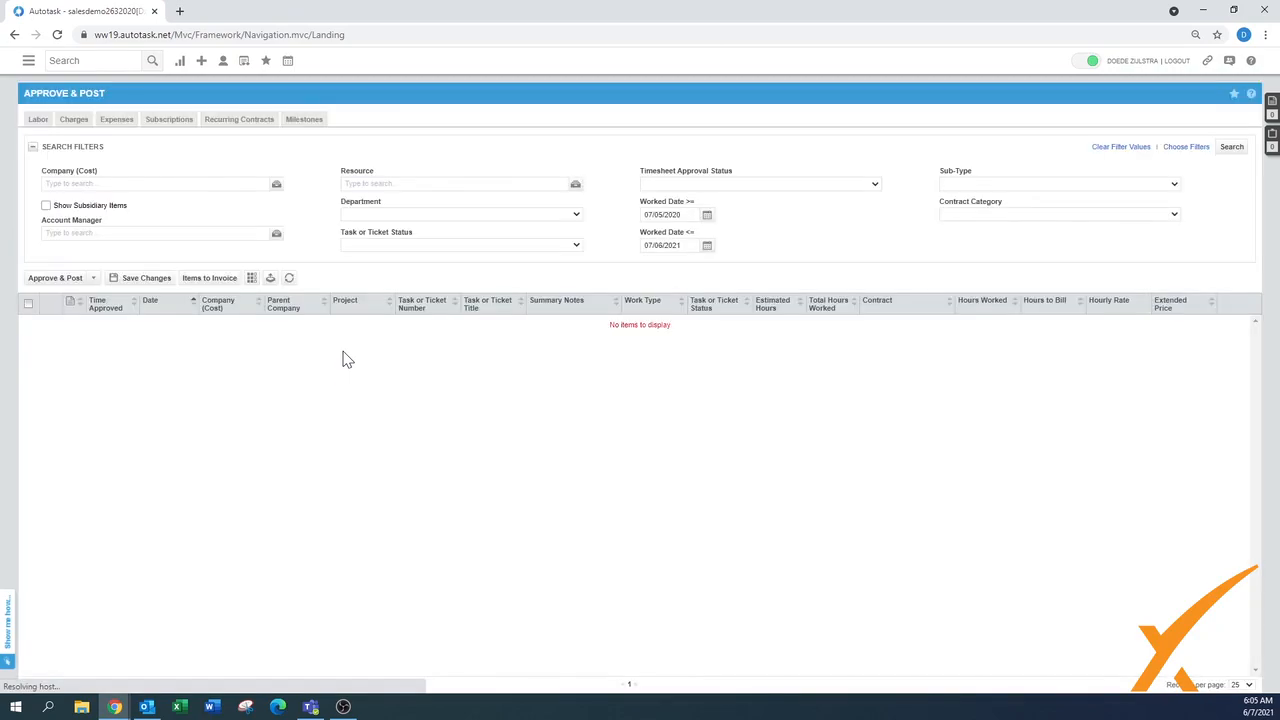
left_click(38, 119)
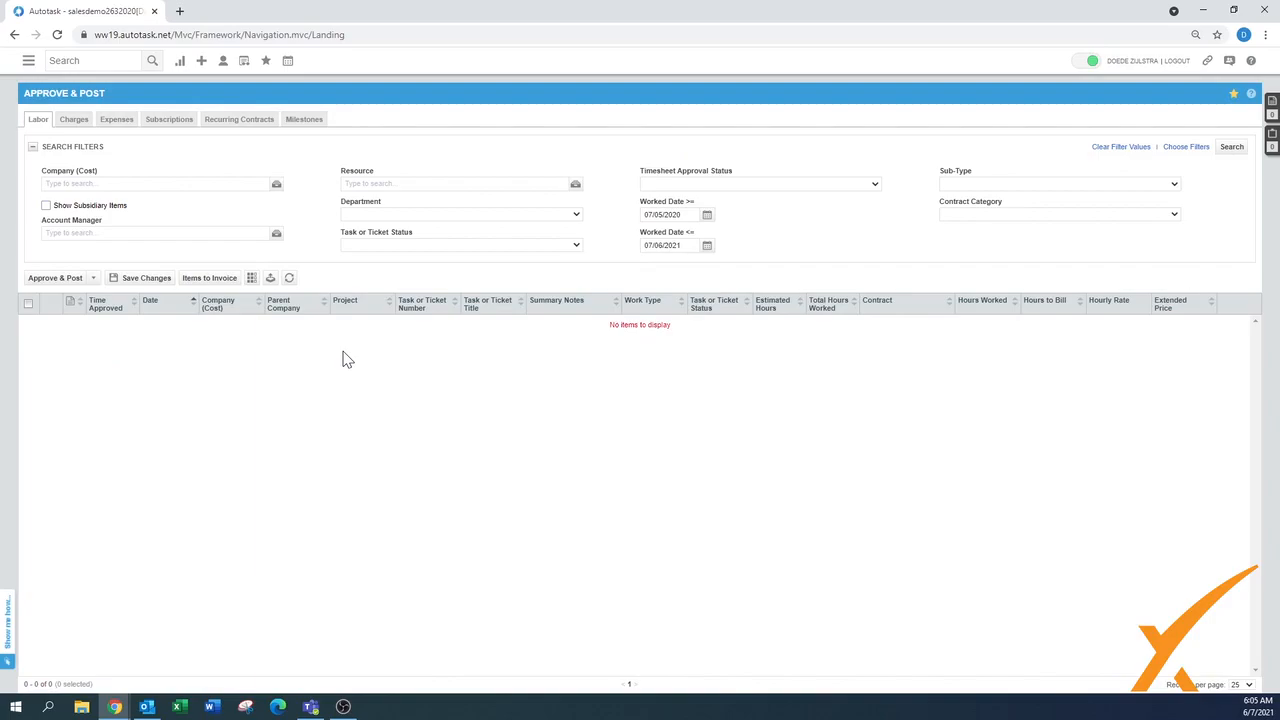